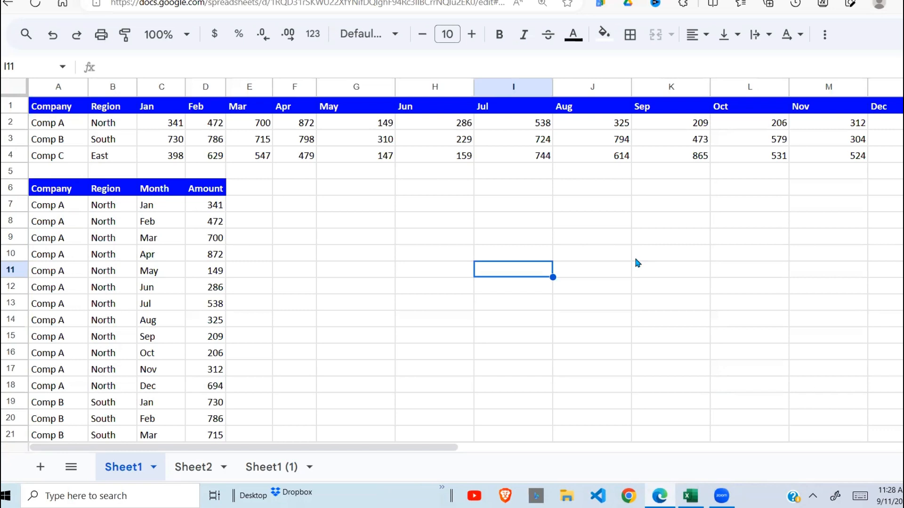
Step: Walk through the finished example's wide sales table and unpivoted rows, then switch to the practice copy
left_click(434, 237)
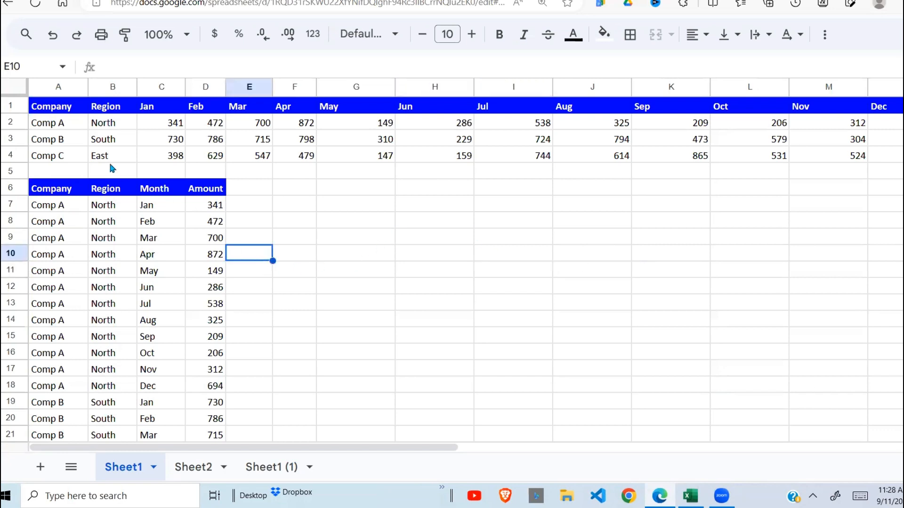
left_click_drag(58, 106, 670, 155)
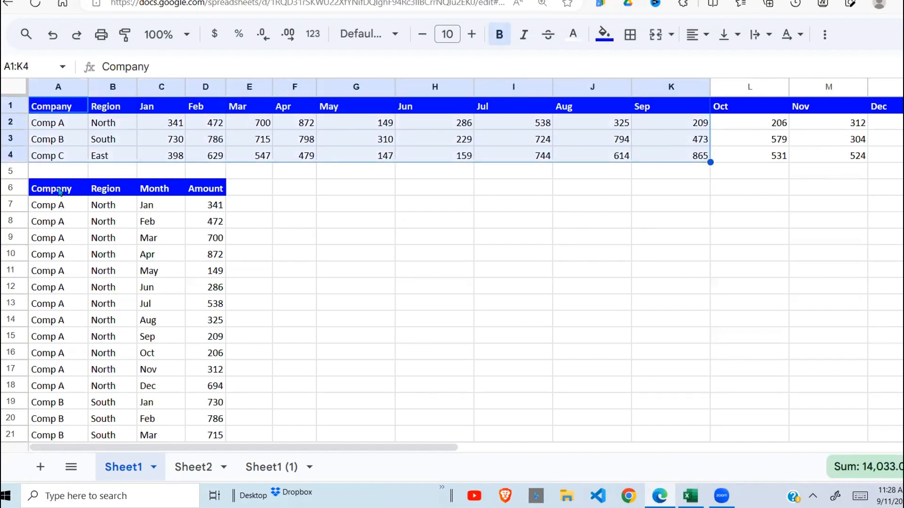
left_click_drag(51, 188, 216, 386)
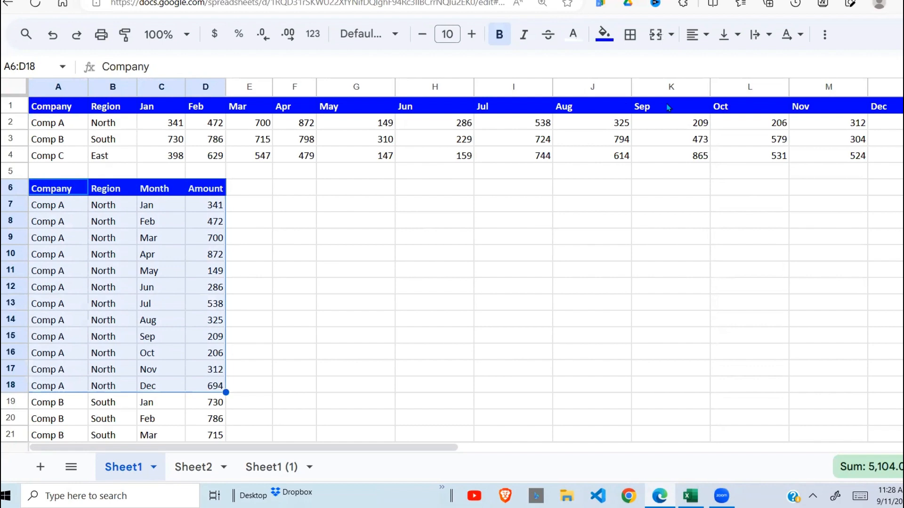
mouse_move(636, 113)
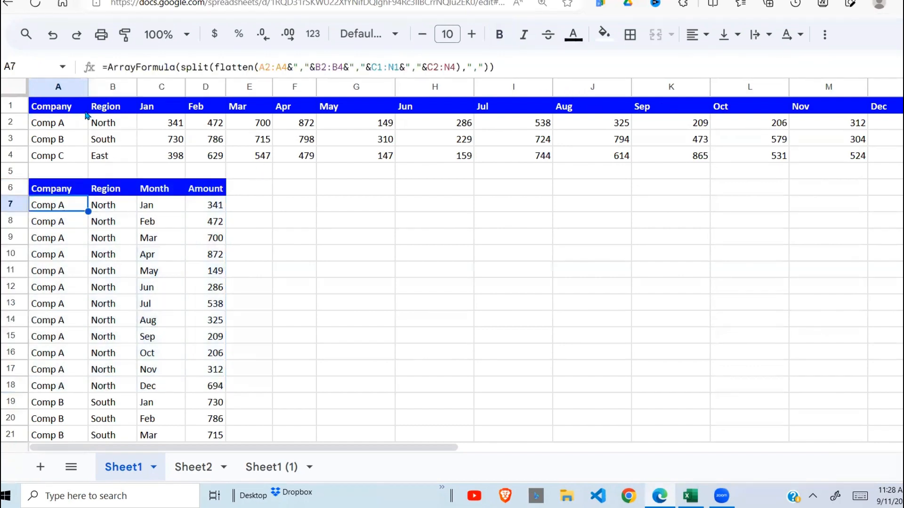
mouse_move(629, 160)
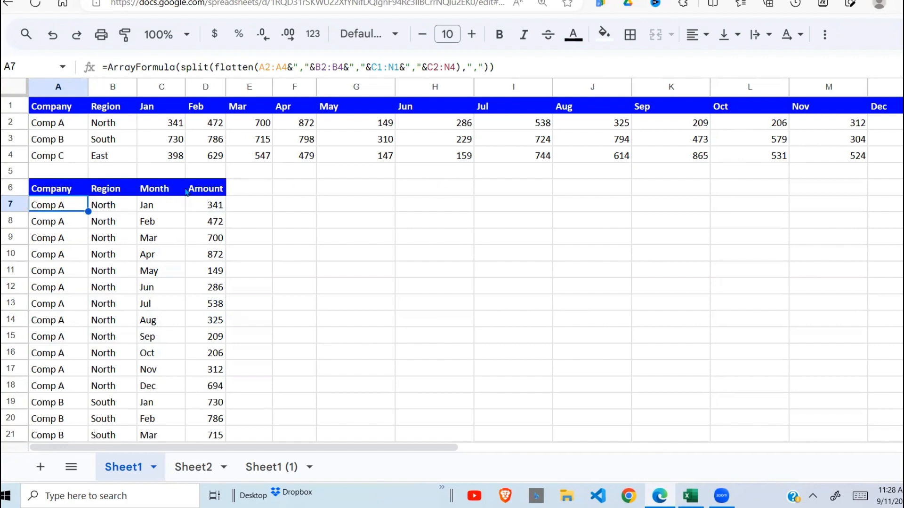
left_click_drag(112, 204, 161, 204)
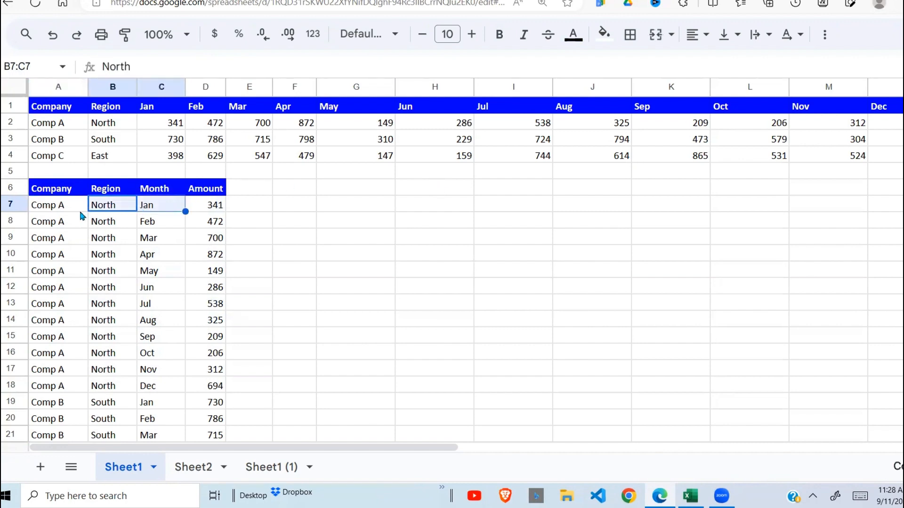
left_click(113, 254)
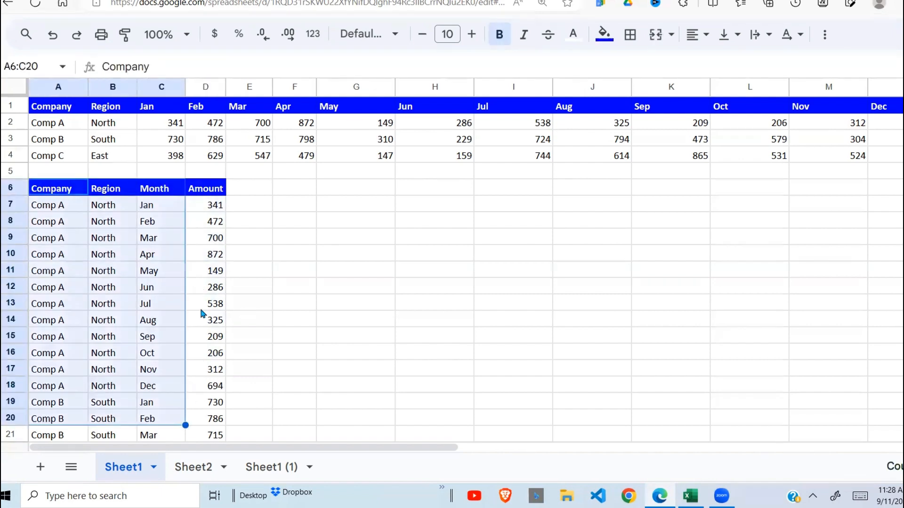
mouse_move(82, 319)
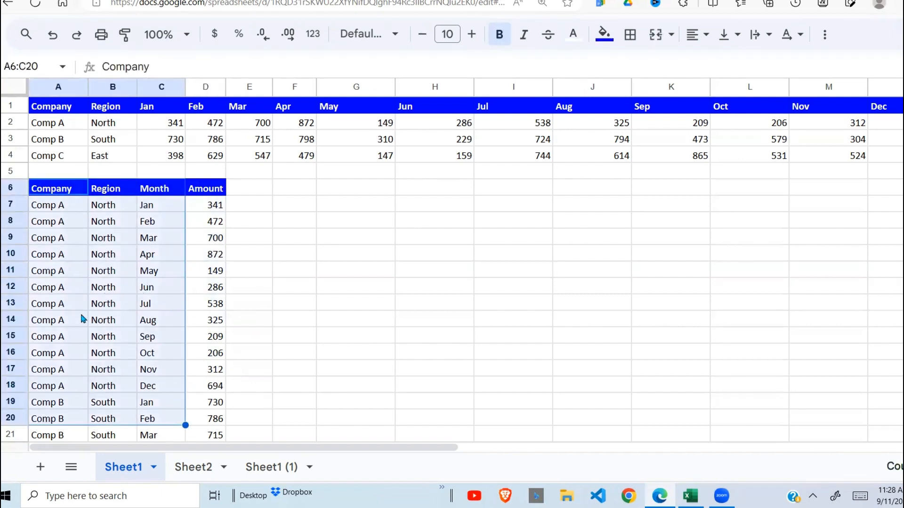
left_click(249, 123)
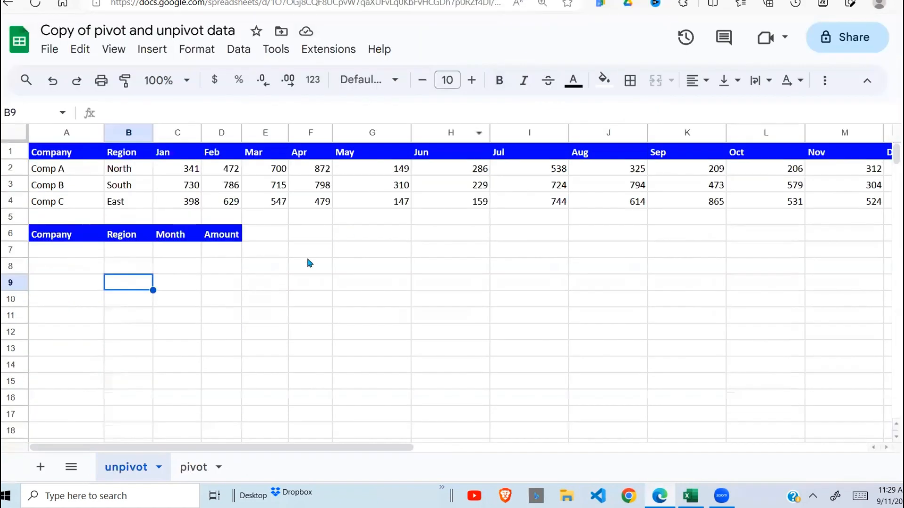
Step: In A7, start a FLATTEN formula joining the company names A2:A4 with a comma separator
left_click(310, 249)
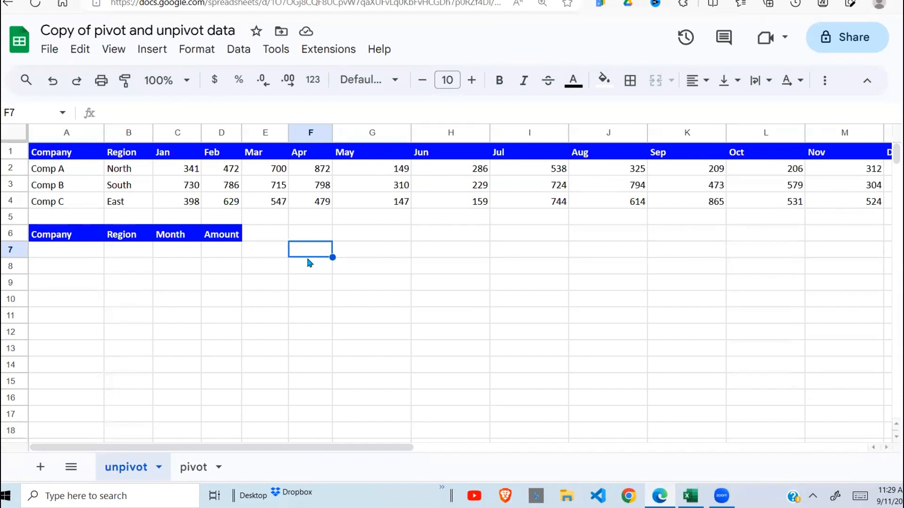
left_click(66, 249)
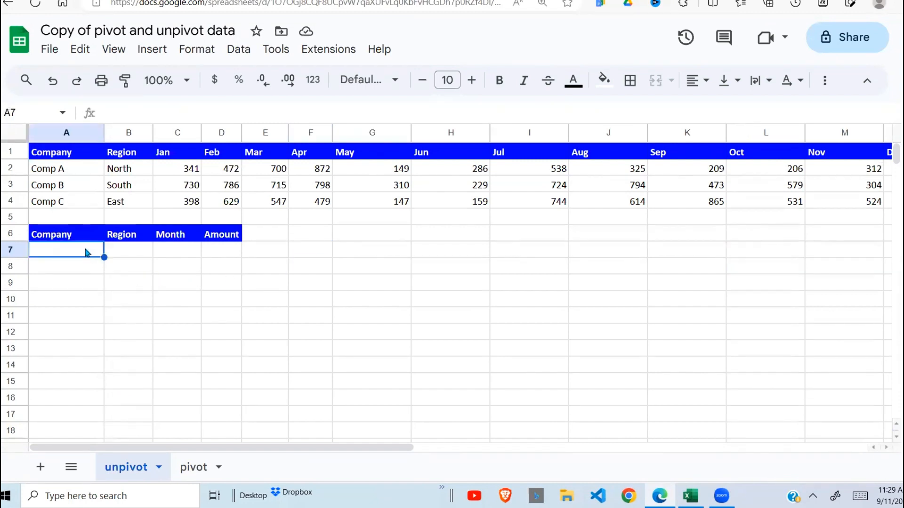
type("=flatten")
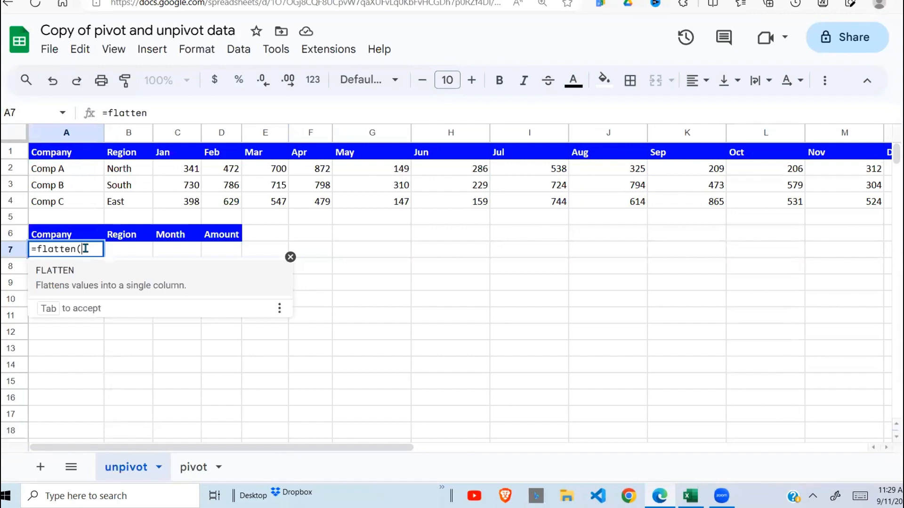
type("(")
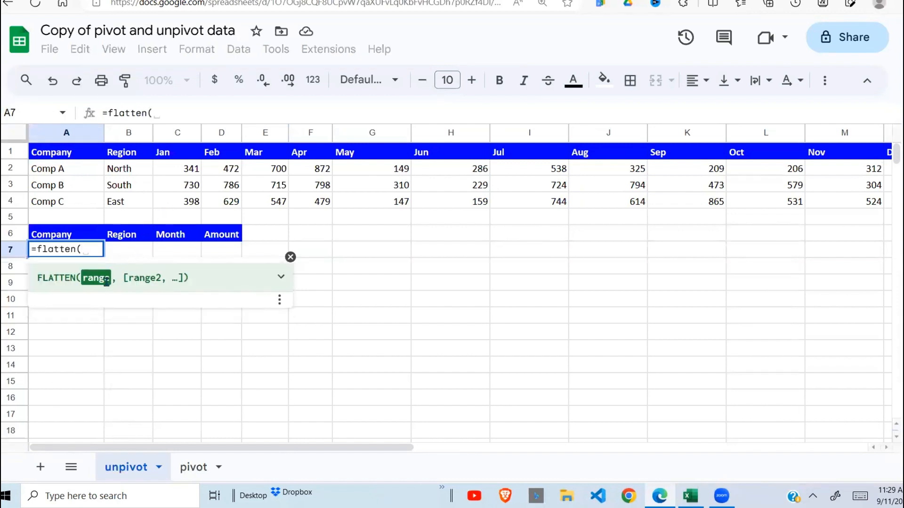
left_click_drag(66, 168, 66, 202)
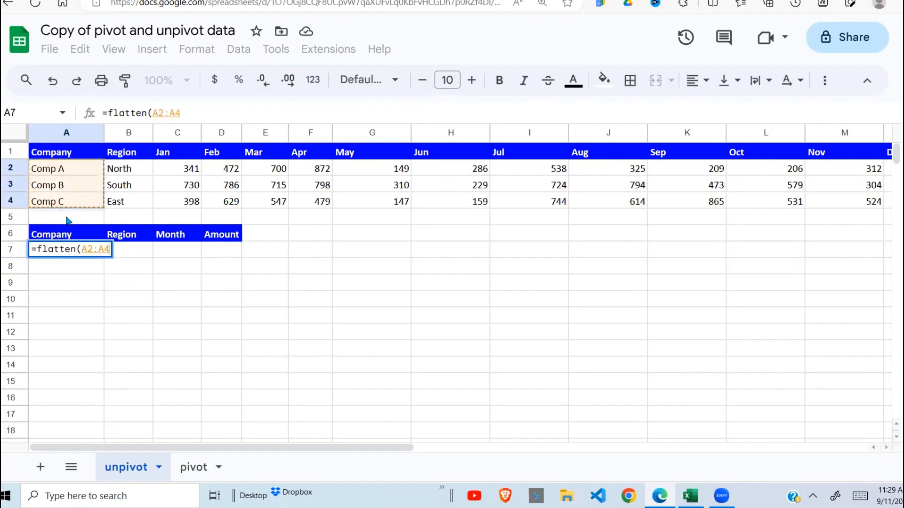
type(",")
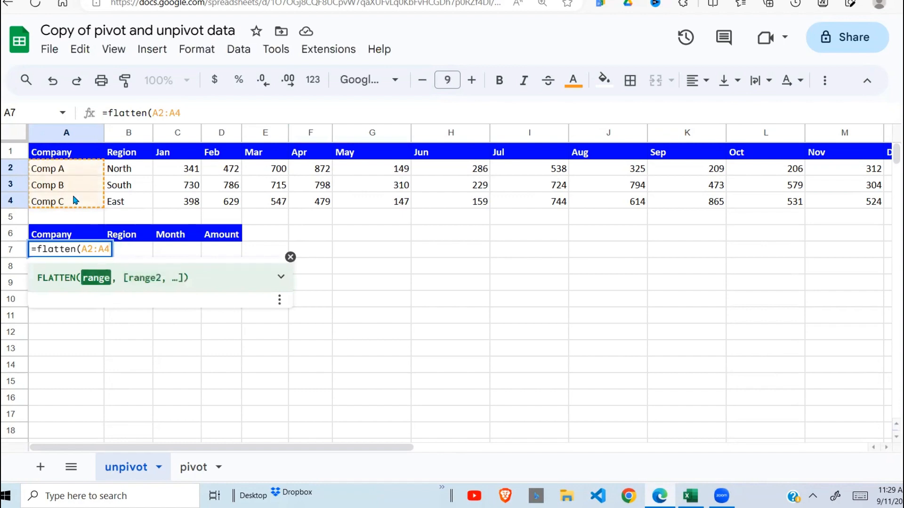
type("&\"")
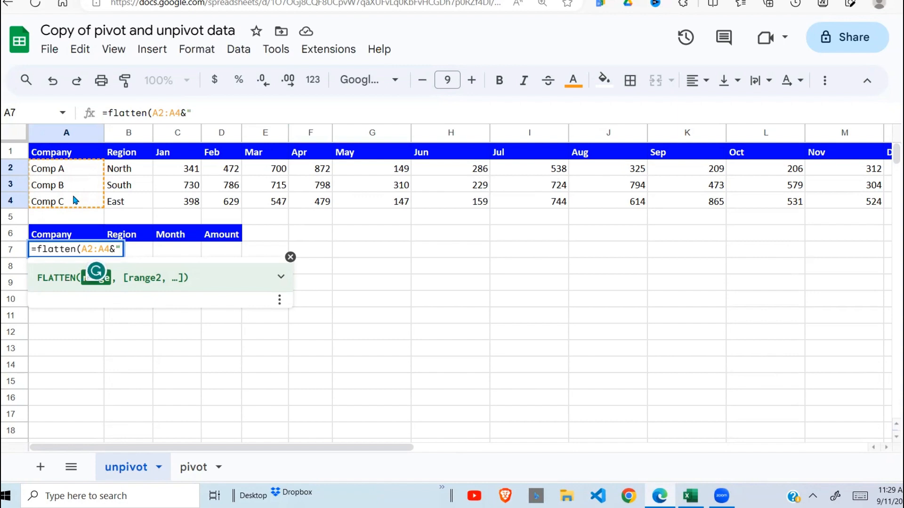
type(",")
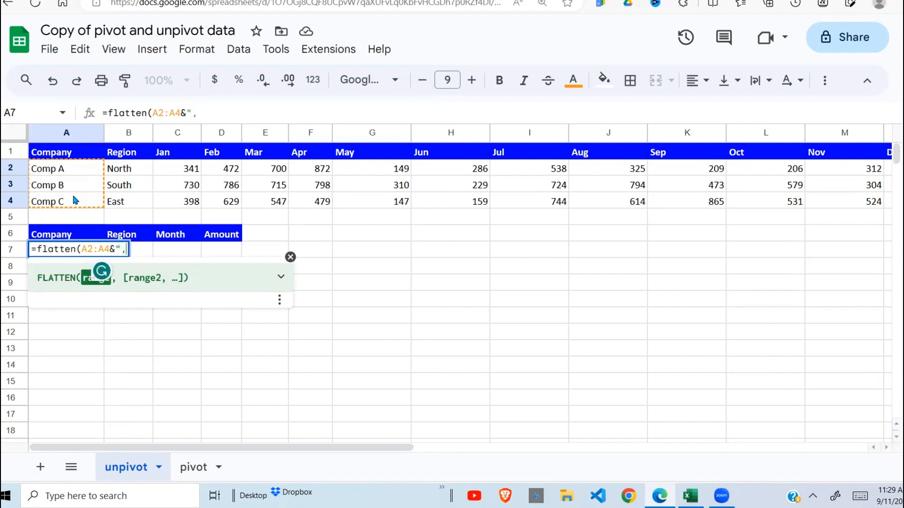
type("\"")
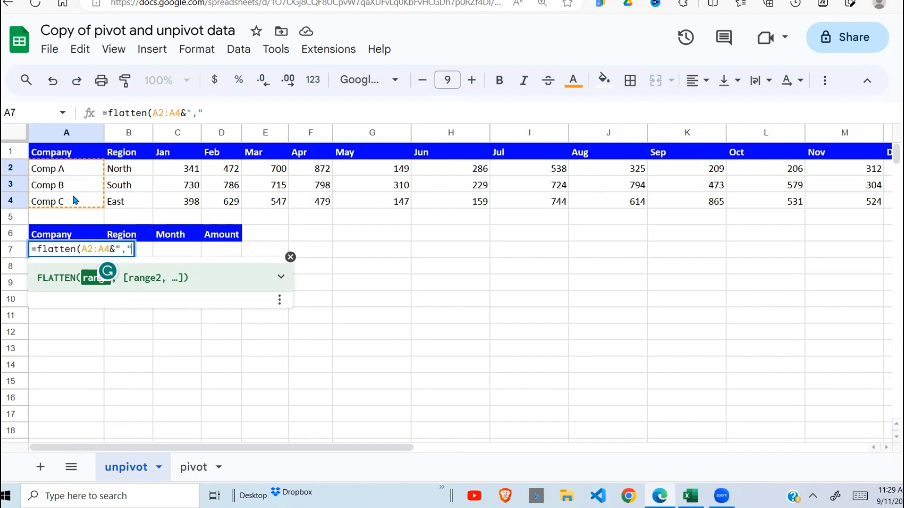
type("&")
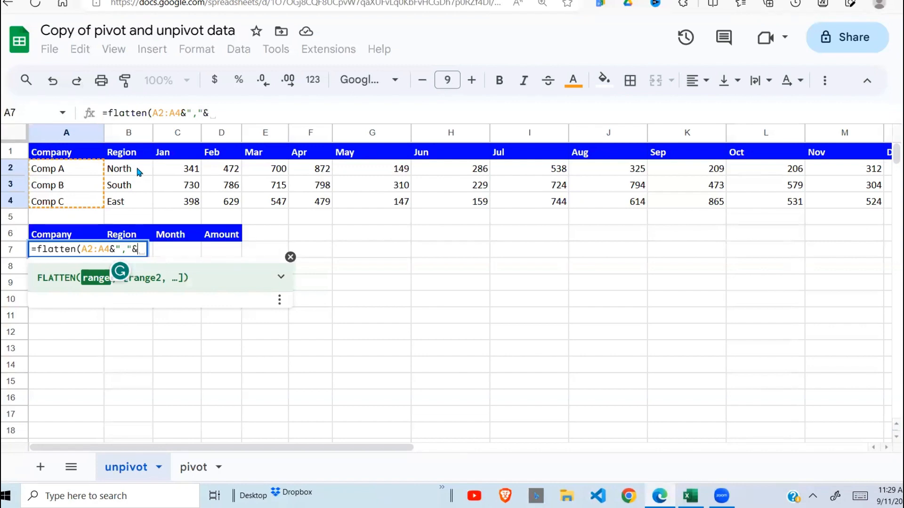
Step: Append regions B2:B4, month headers C1:N1 and amounts C2:N4 with comma separators
left_click_drag(128, 169, 128, 201)
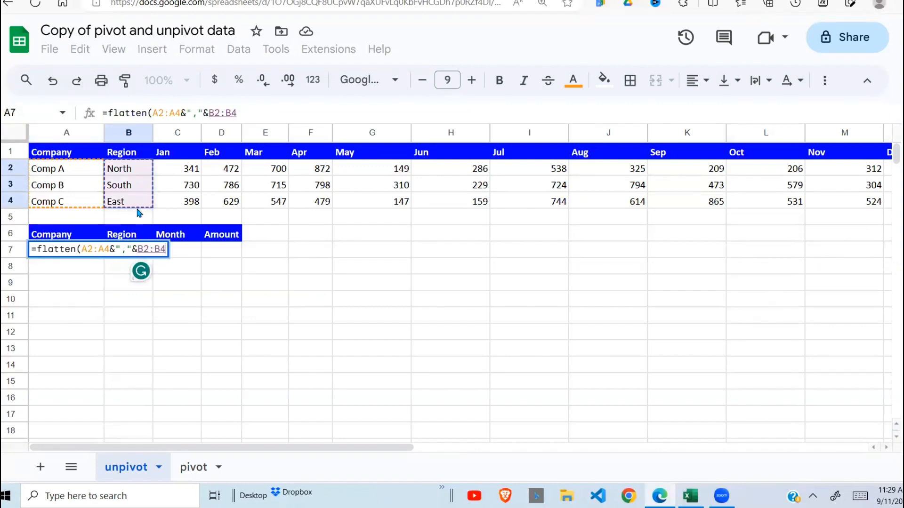
type("&")
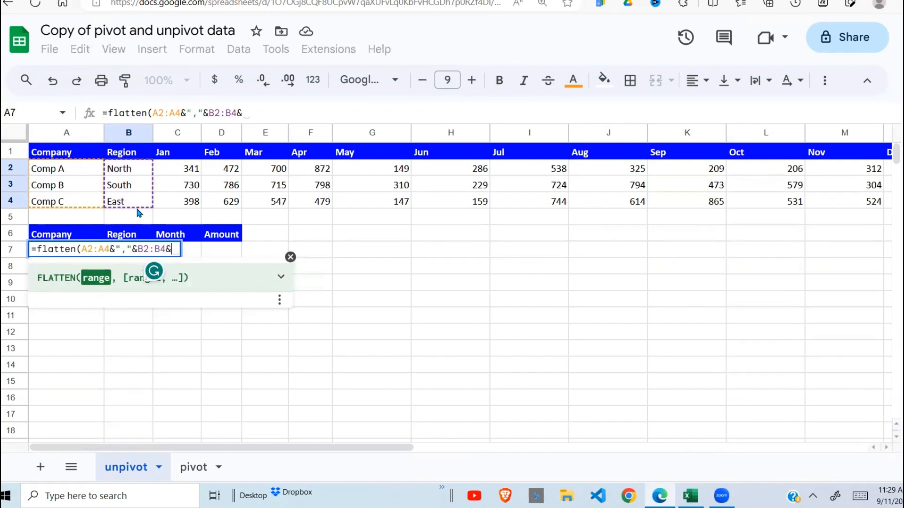
type(",")
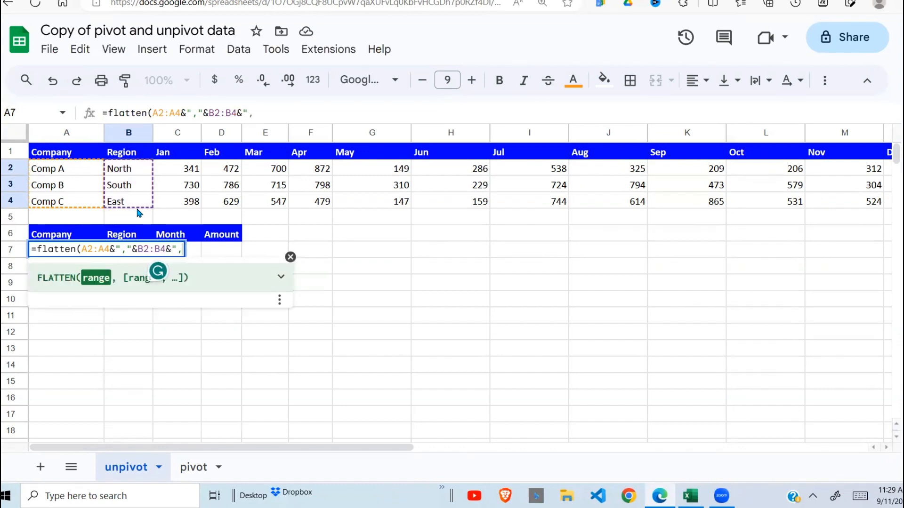
type("\"&")
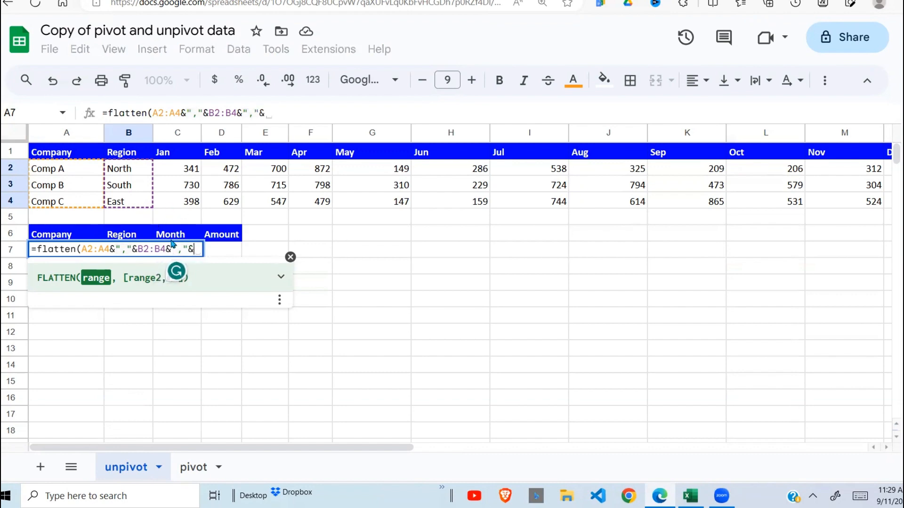
mouse_move(169, 159)
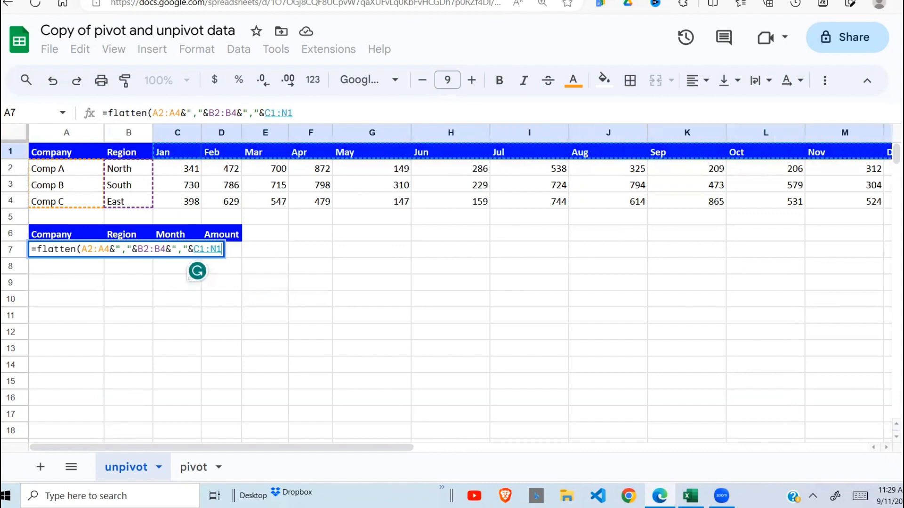
scroll("right", 3)
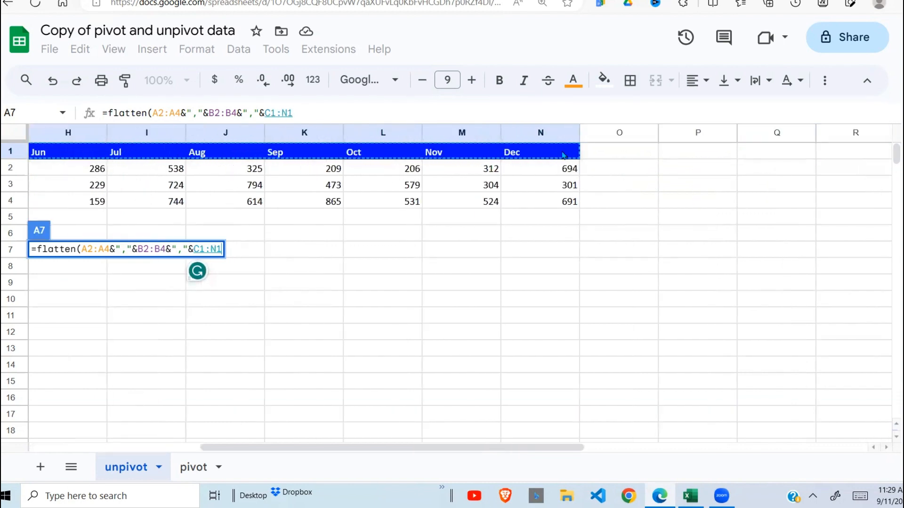
type("&")
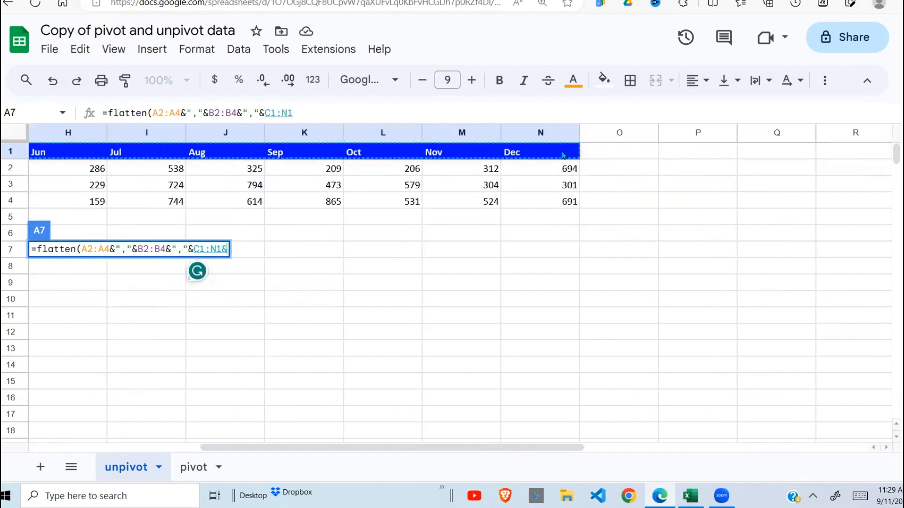
type("\",")
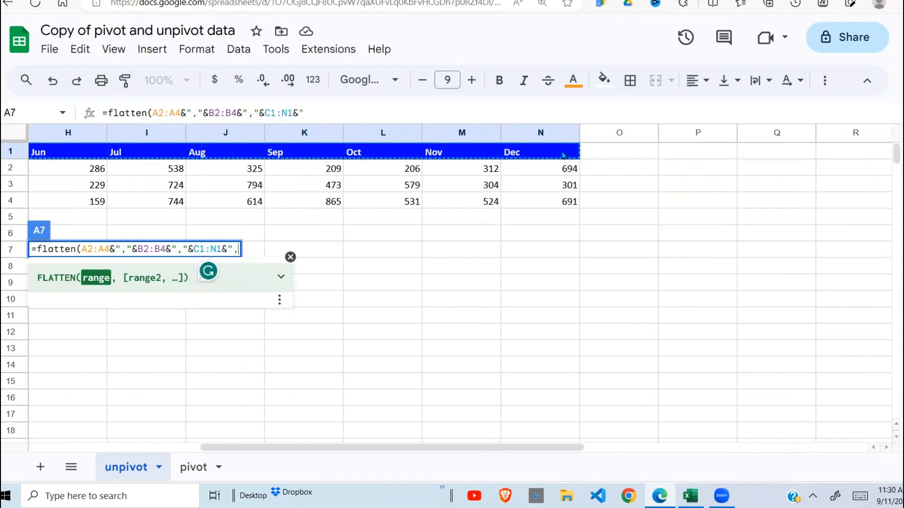
type("\"")
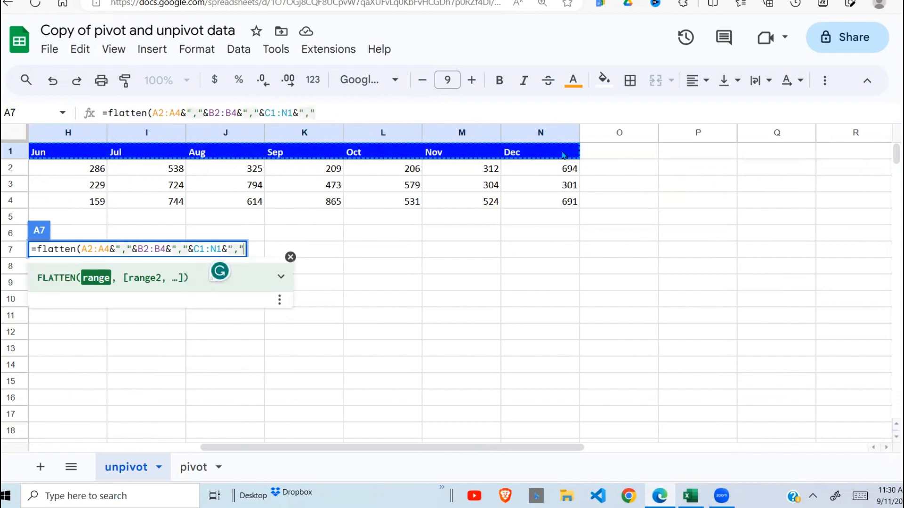
type("&C2:N4")
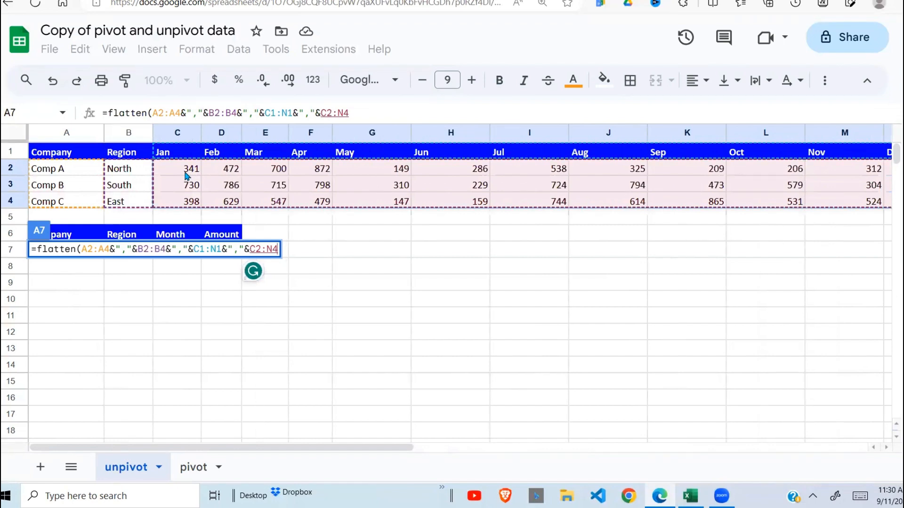
Step: Enter the FLATTEN formula, find the #VALUE! error in A7, and reopen A7 to add ArrayFormula
key("Enter")
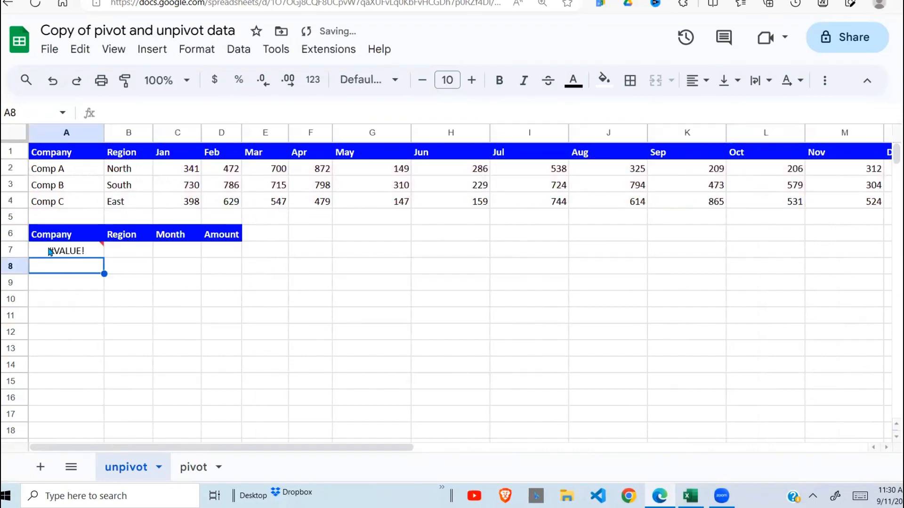
left_click(66, 250)
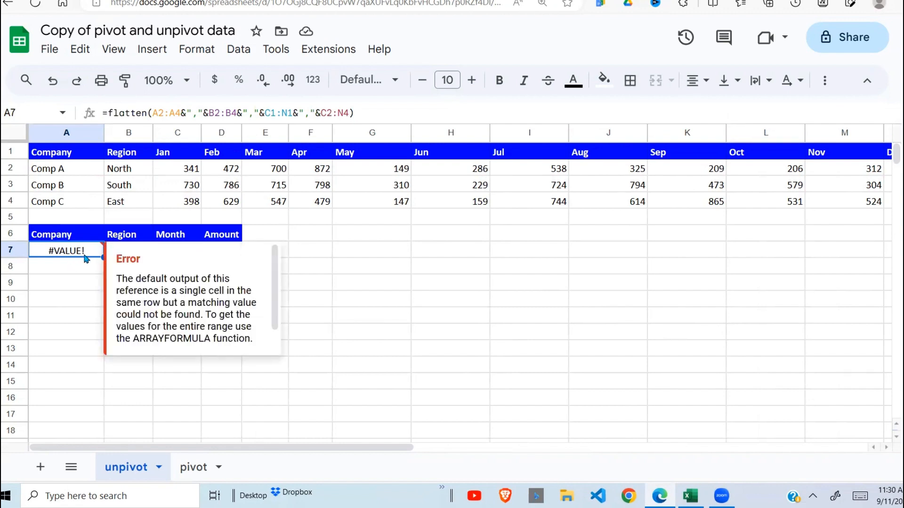
double_click(66, 250)
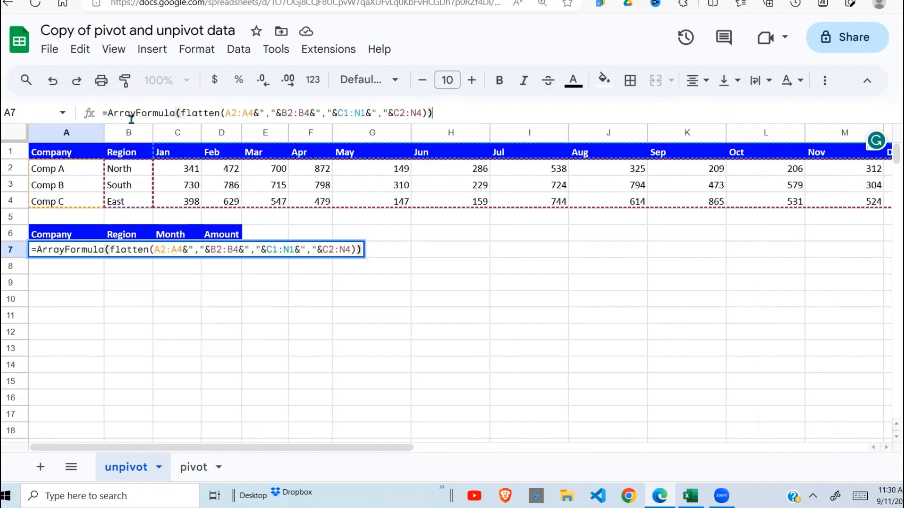
Step: Commit the ArrayFormula so column A lists rows like 'Comp A,North,Jan,341', and inspect A7
key("Enter")
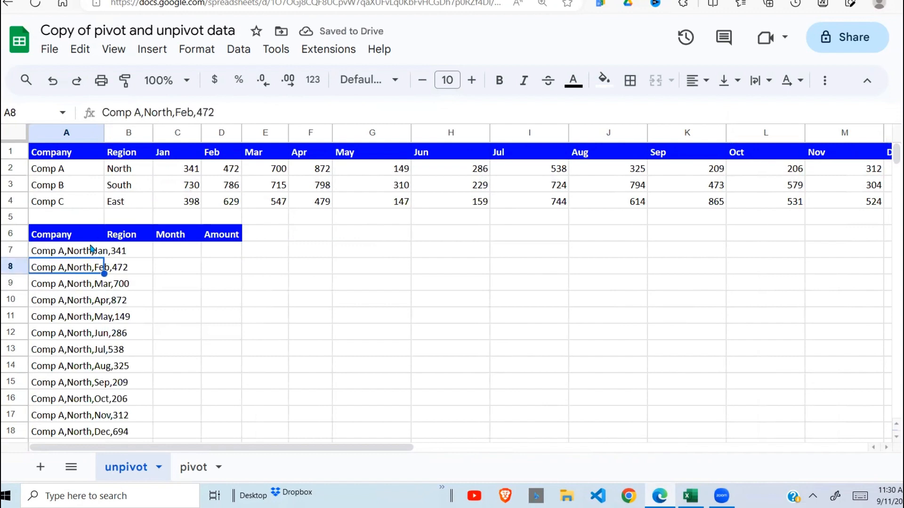
left_click(78, 250)
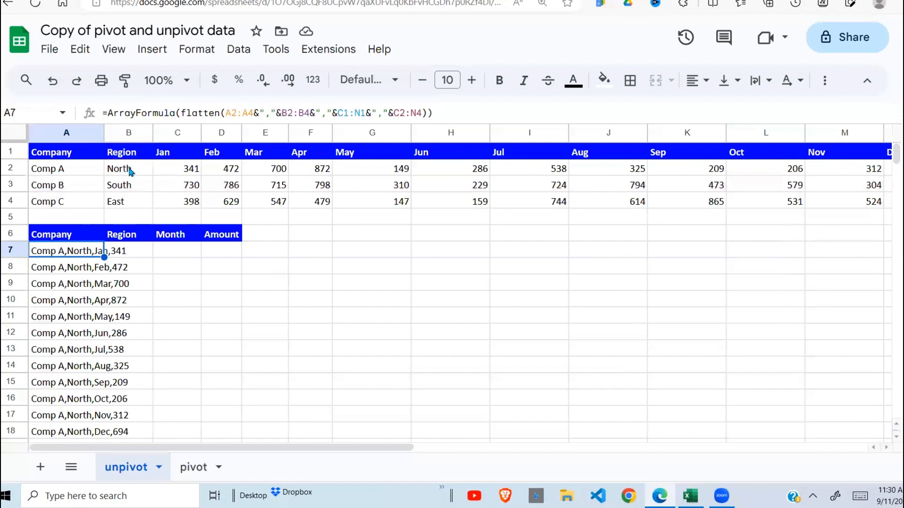
mouse_move(211, 171)
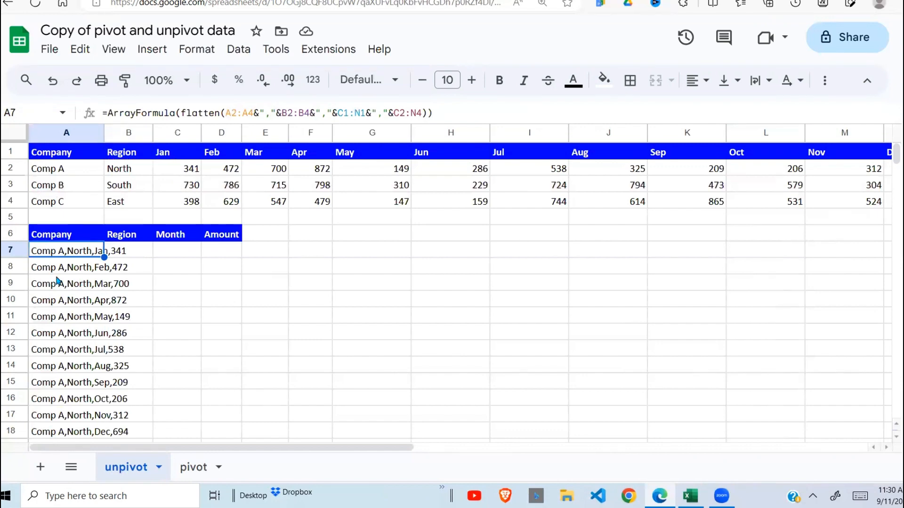
mouse_move(71, 272)
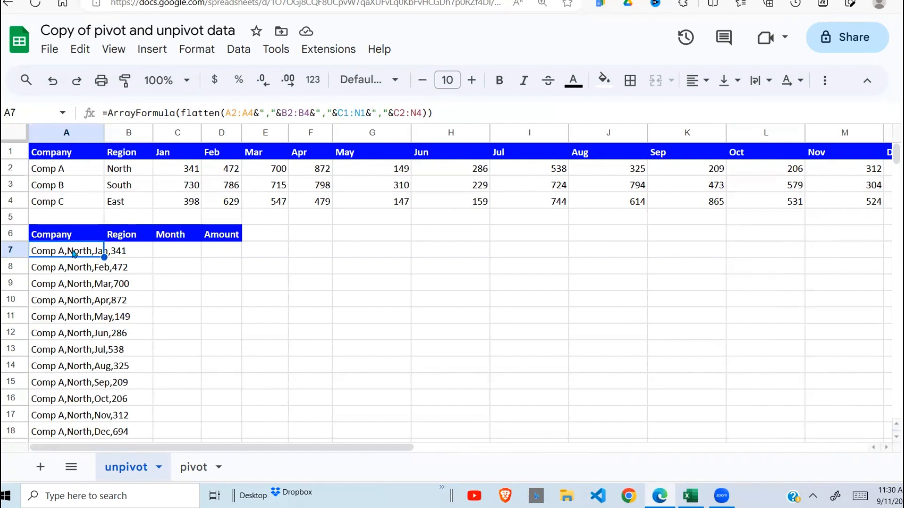
Step: Wrap the A7 formula in SPLIT with a "," delimiter to fill Company, Region, Month, Amount columns
left_click(177, 250)
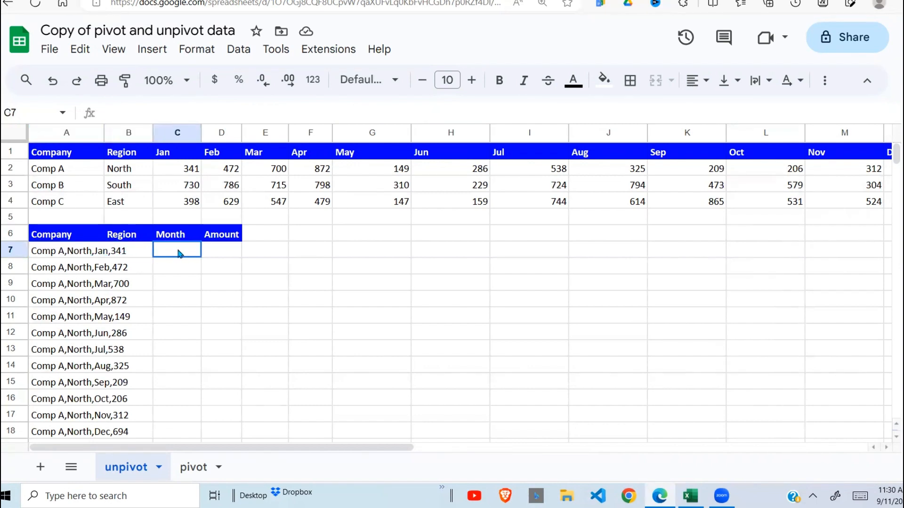
left_click(221, 250)
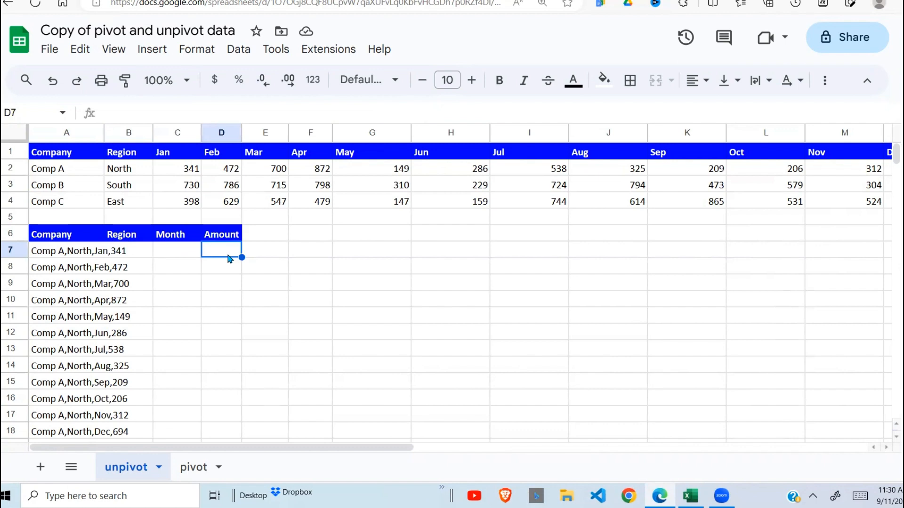
left_click(66, 250)
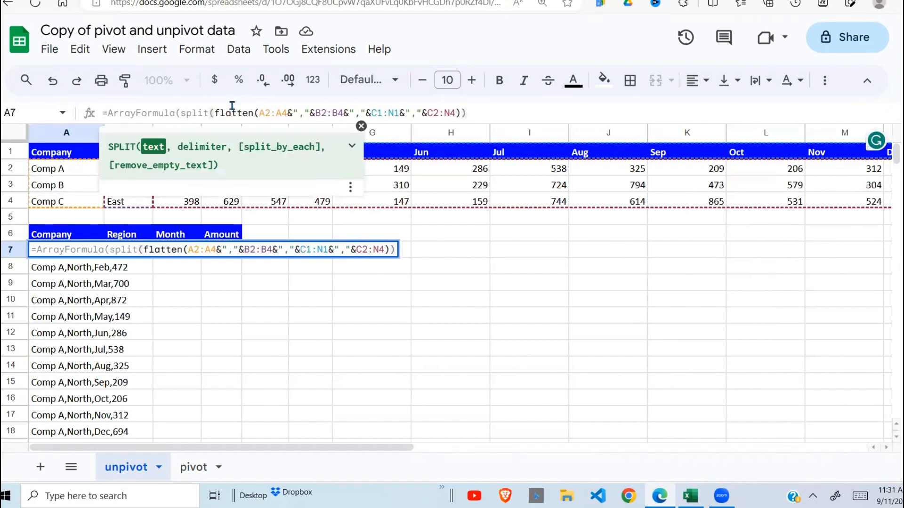
left_click_drag(218, 112, 461, 112)
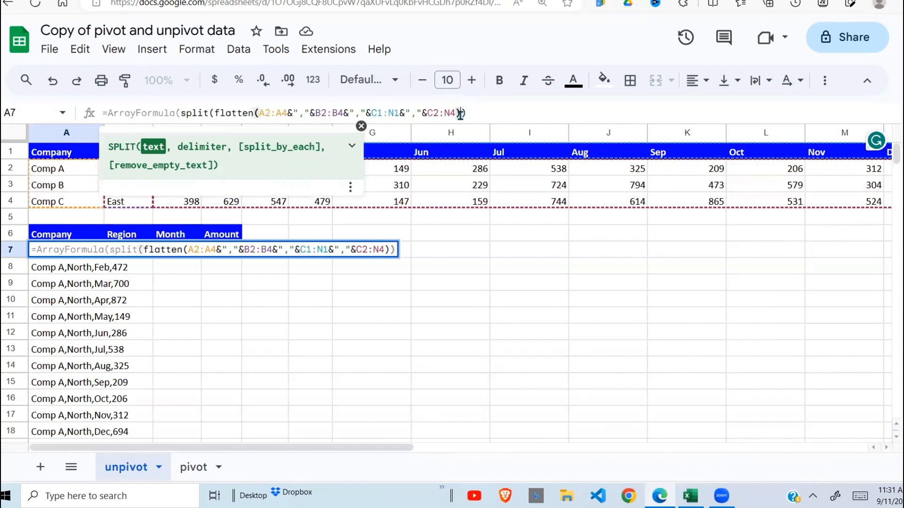
type(",")
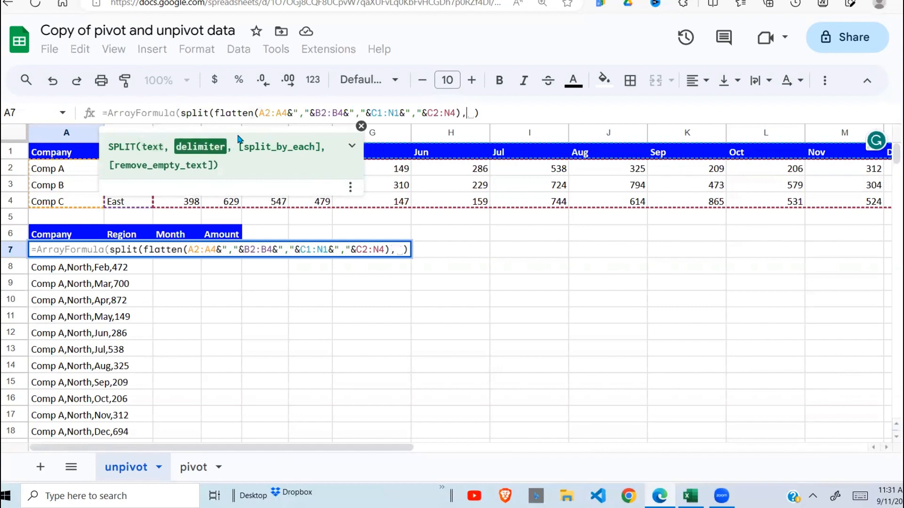
type("\"")
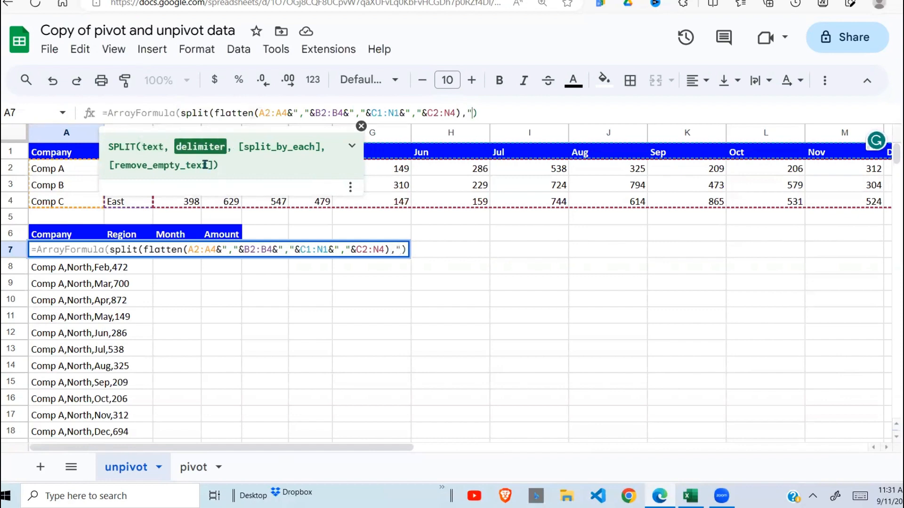
type(",")
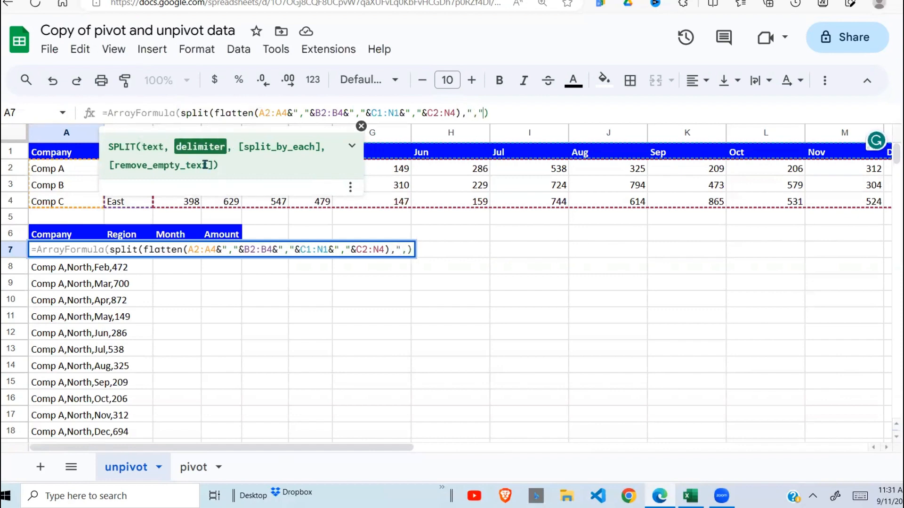
type("\"")
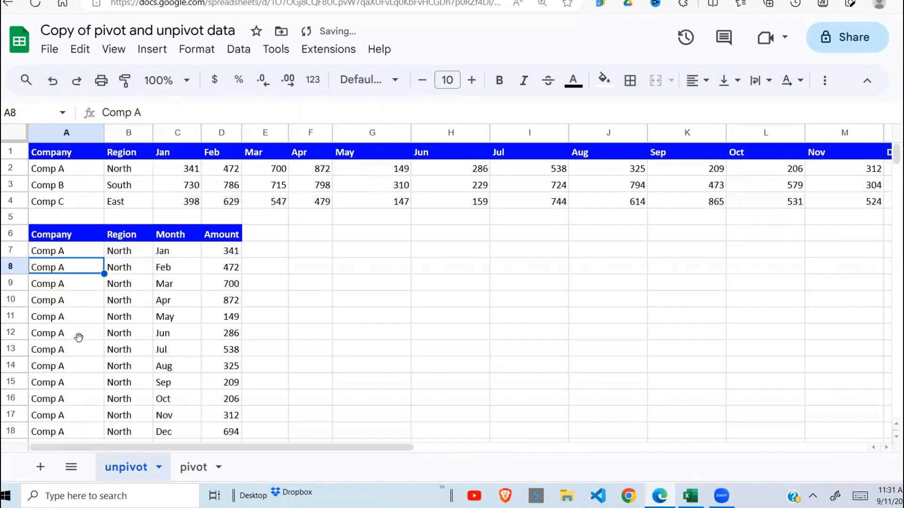
Step: Check a split Region value, then go to the pivot sheet
left_click(129, 267)
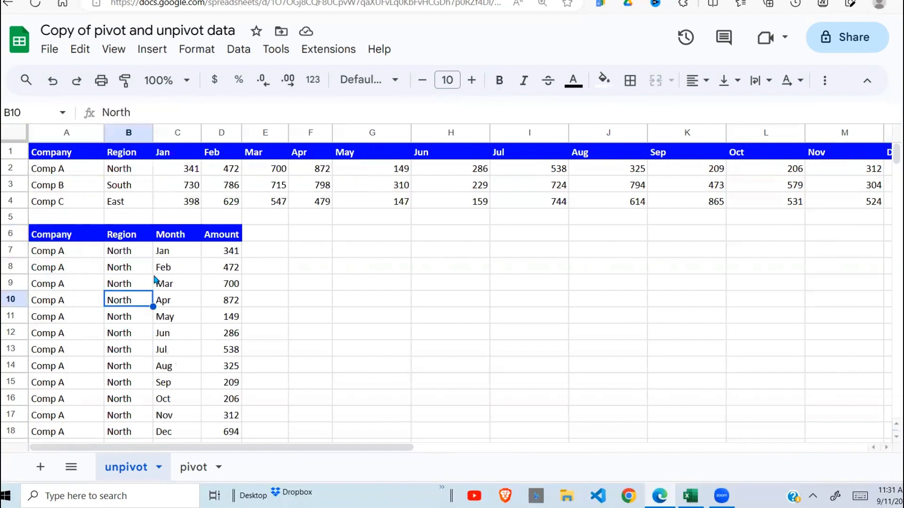
mouse_move(192, 275)
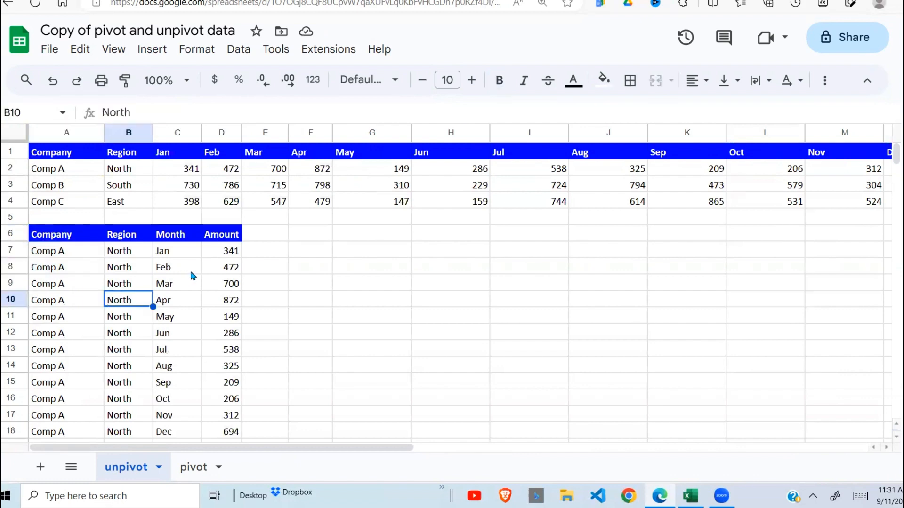
mouse_move(151, 280)
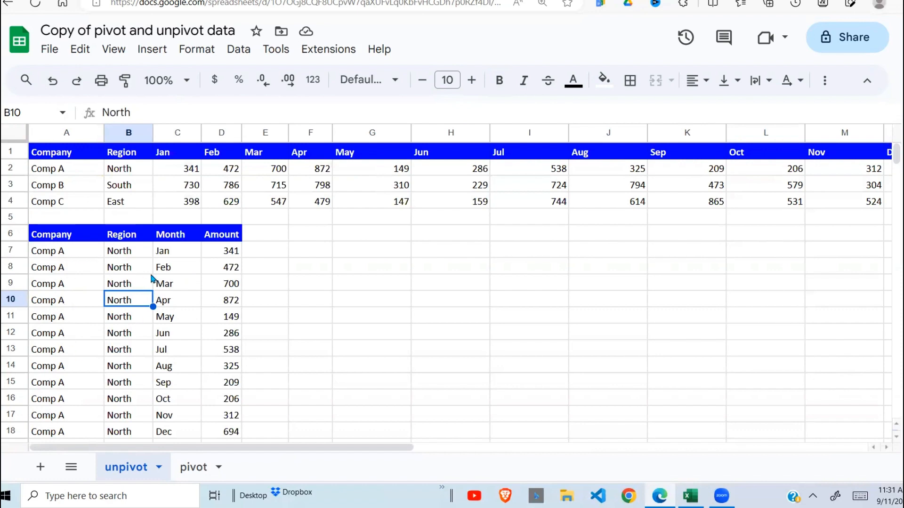
mouse_move(495, 187)
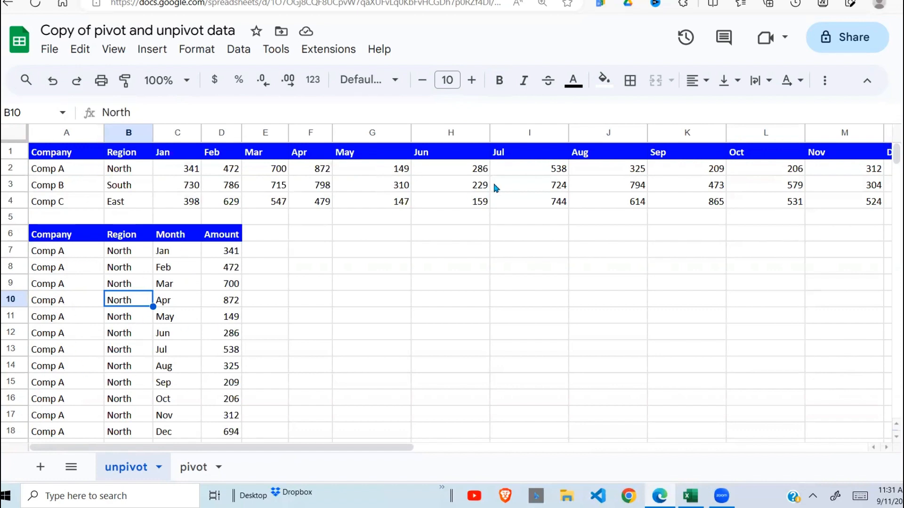
left_click(193, 467)
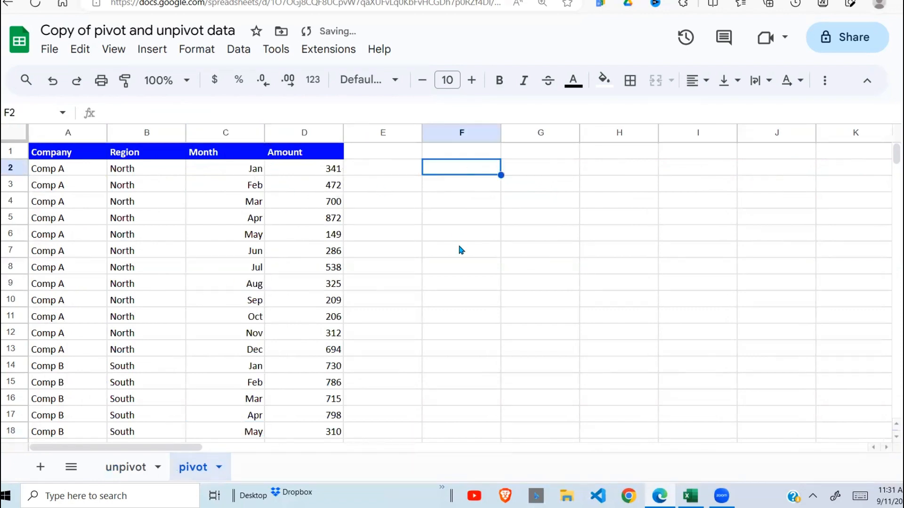
Step: In F2, enter =query(A1:D,"SELECT A,B WHERE A IS NOT NULL",1) listing Company and Region
type("=query")
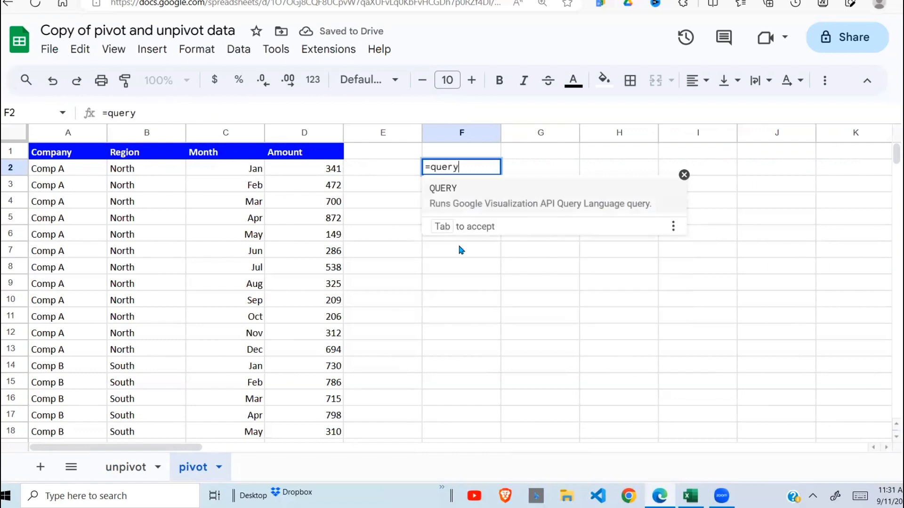
type("(")
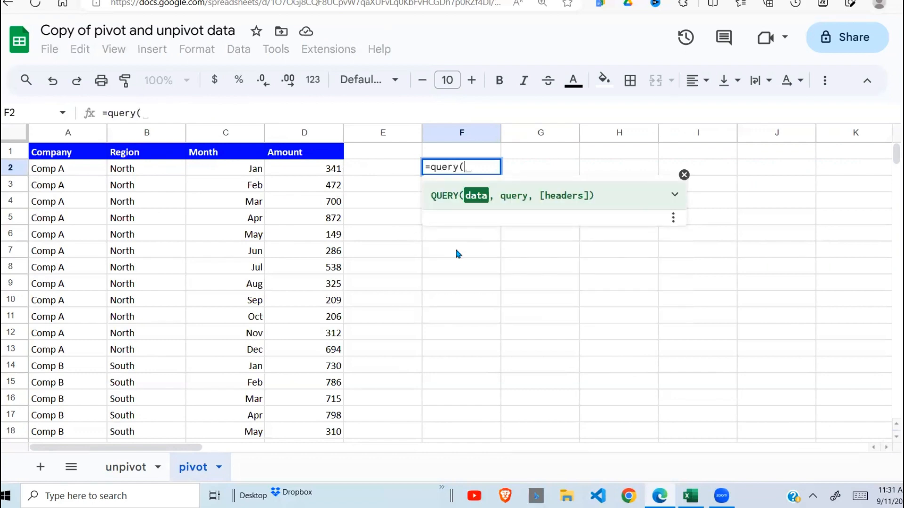
mouse_move(60, 164)
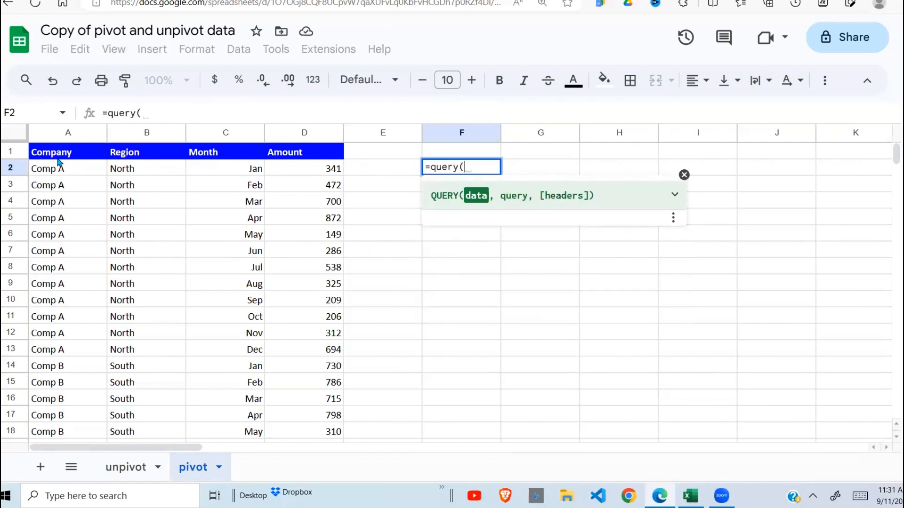
left_click_drag(51, 152, 306, 398)
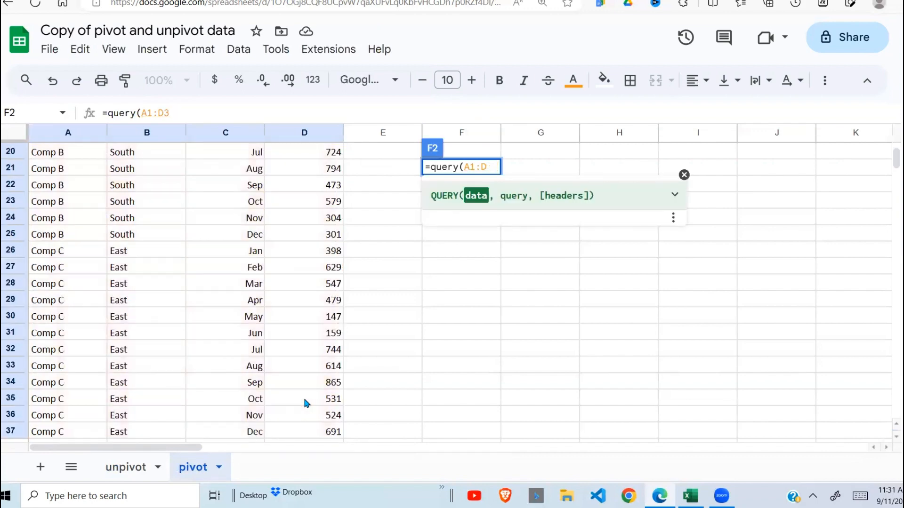
type(",")
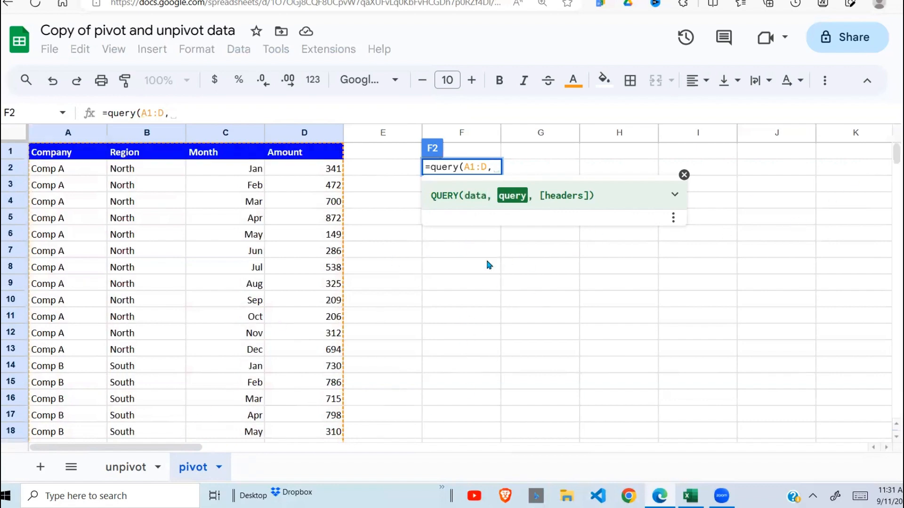
type("\"s")
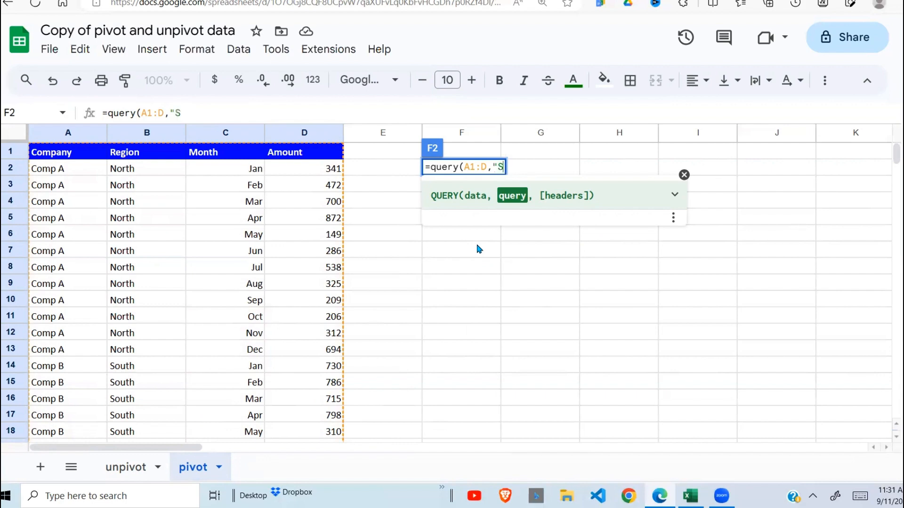
type("ELECT")
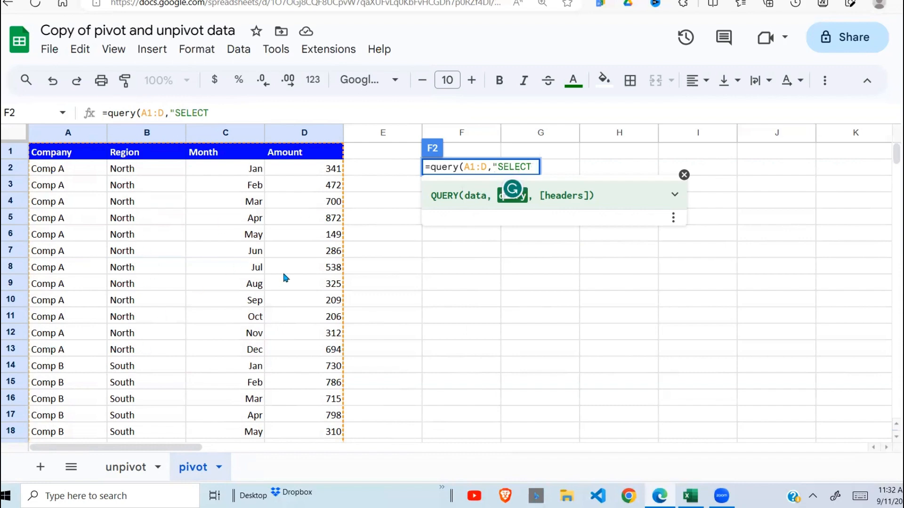
type("A,")
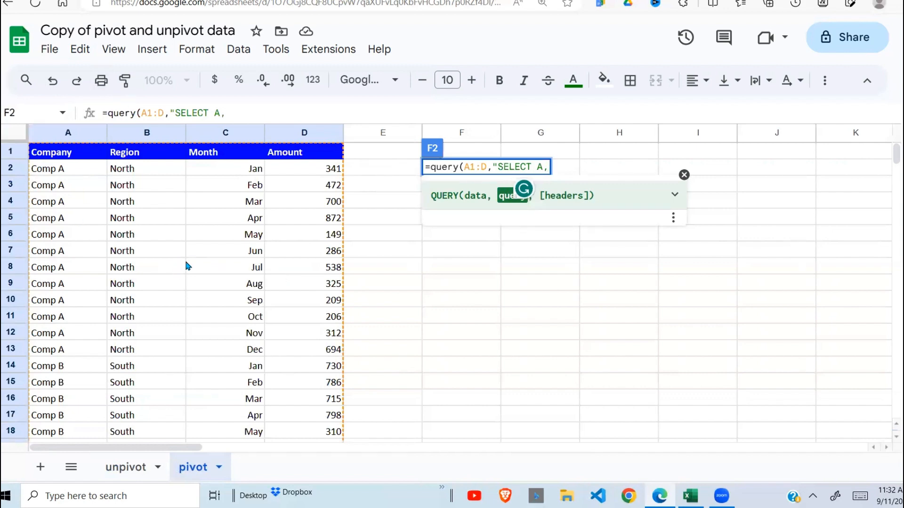
type("B WHERE")
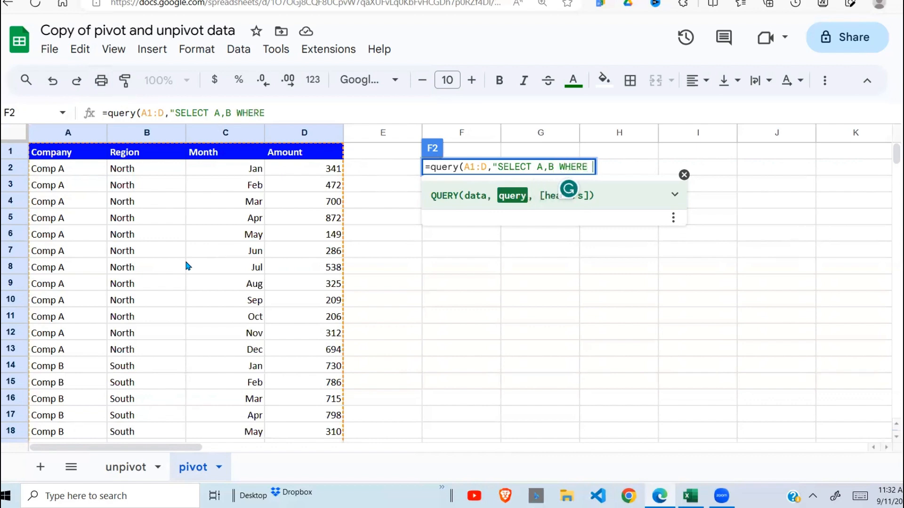
mouse_move(560, 298)
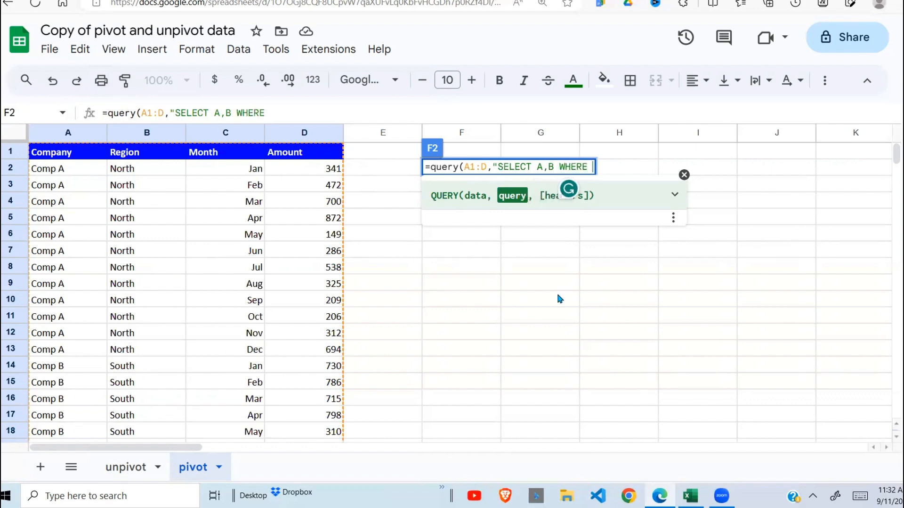
type("A IS")
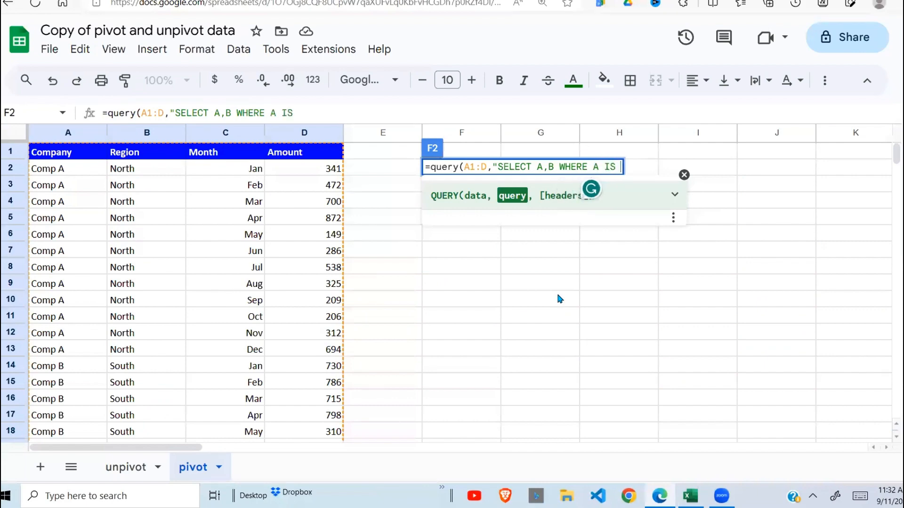
type("NOT NIL")
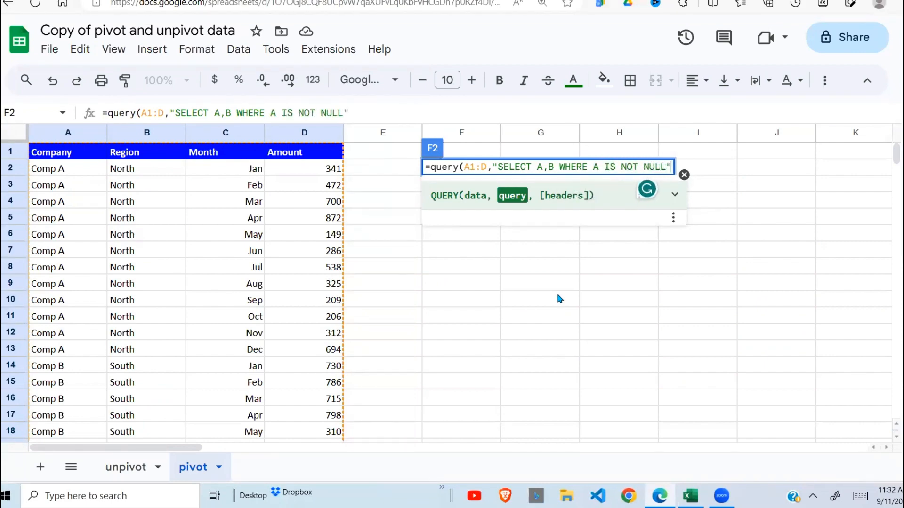
type(",1")
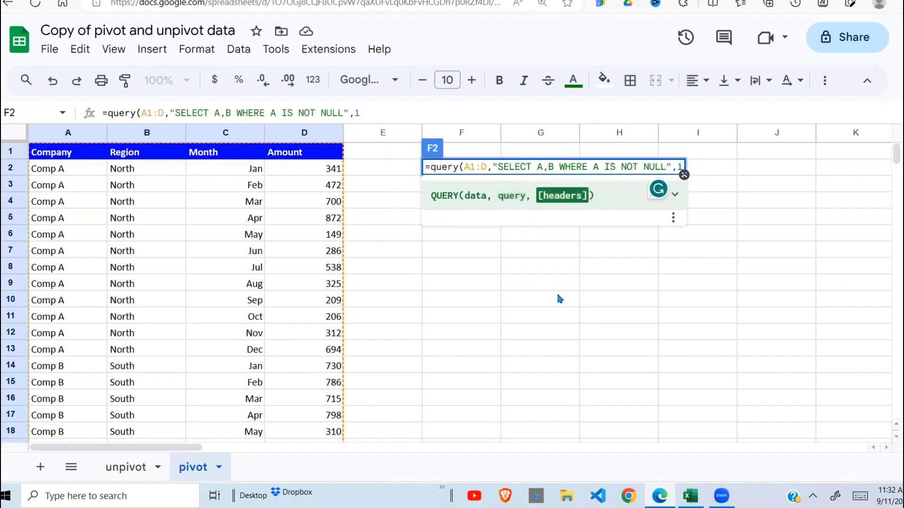
key("Enter")
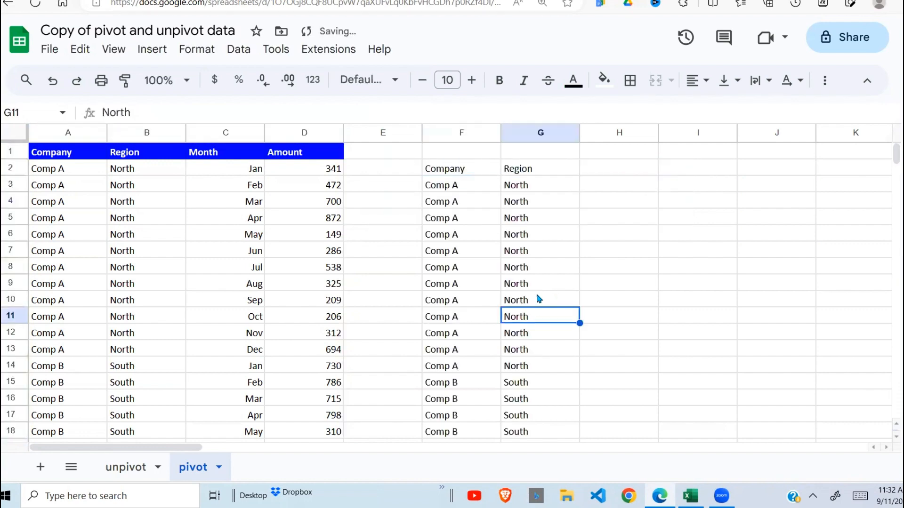
left_click(462, 167)
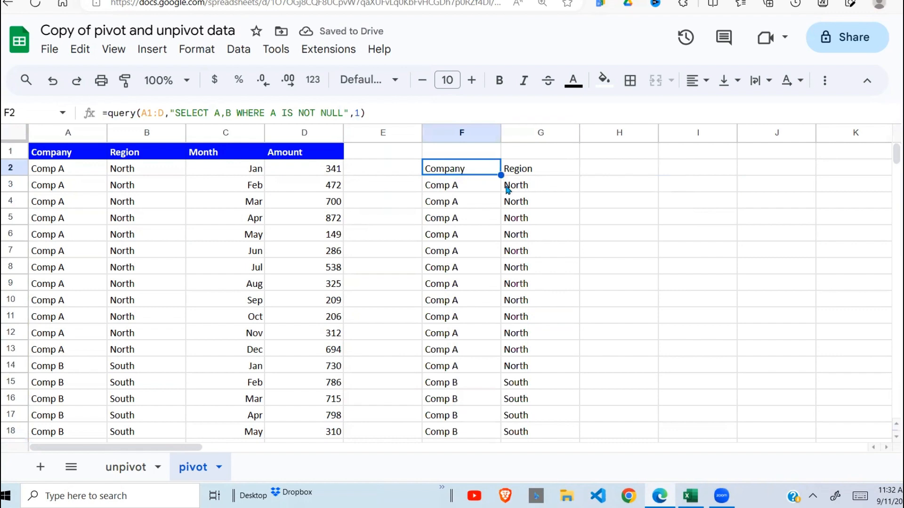
left_click(125, 467)
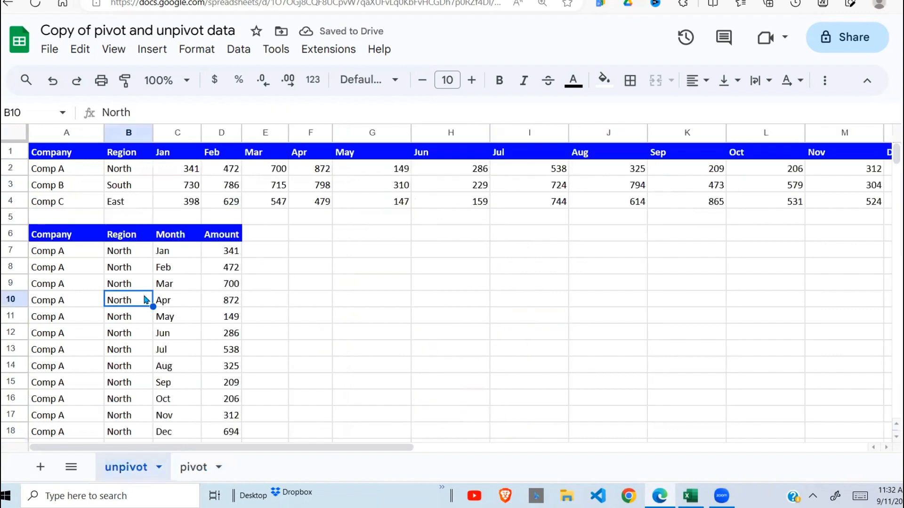
left_click(128, 234)
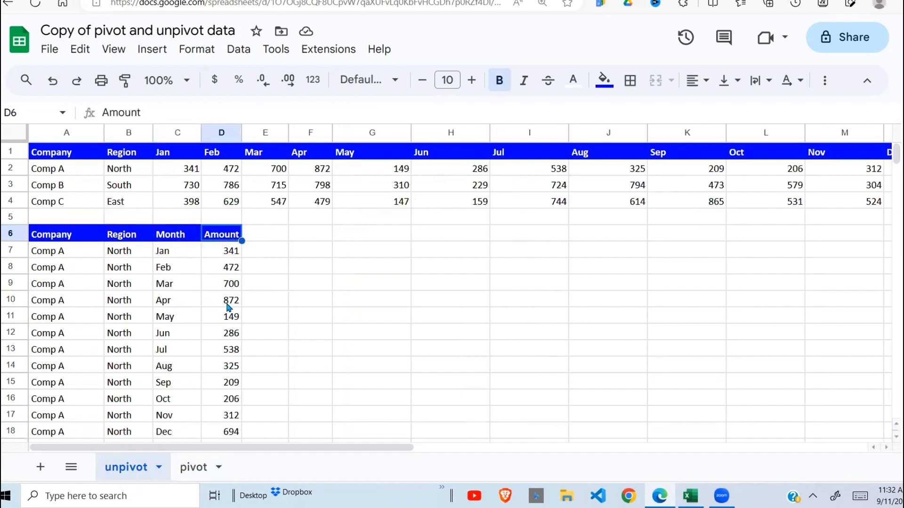
left_click(193, 467)
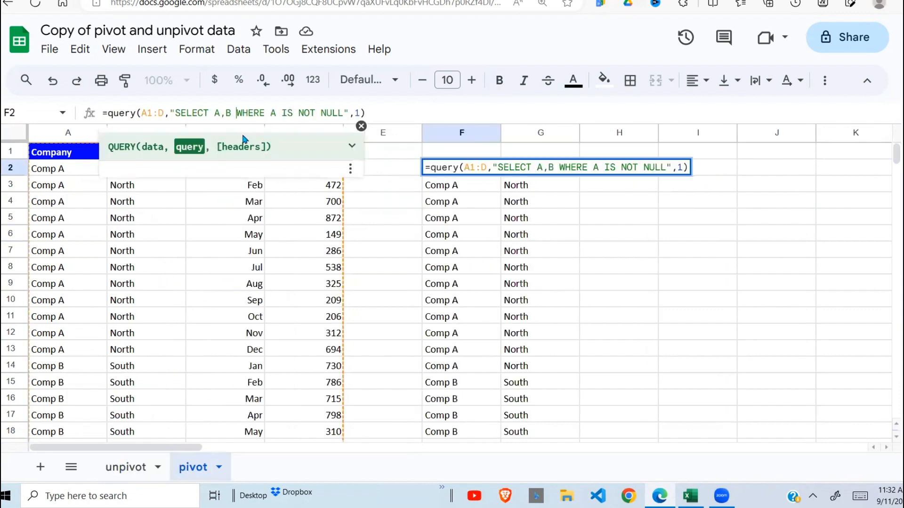
Step: Change the query to SELECT A,B,SUM(D) GROUP BY A,B, giving totals 5104, 6743 and 6328
type("SUM(")
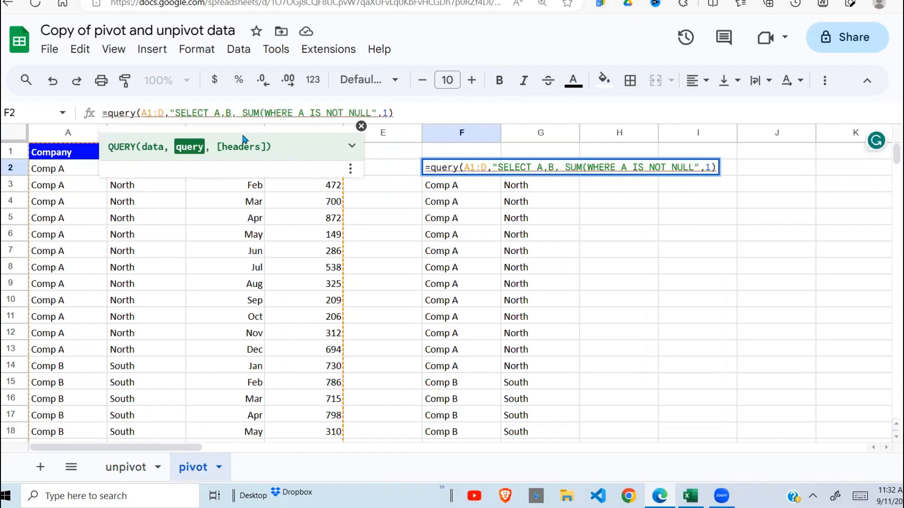
type("D")
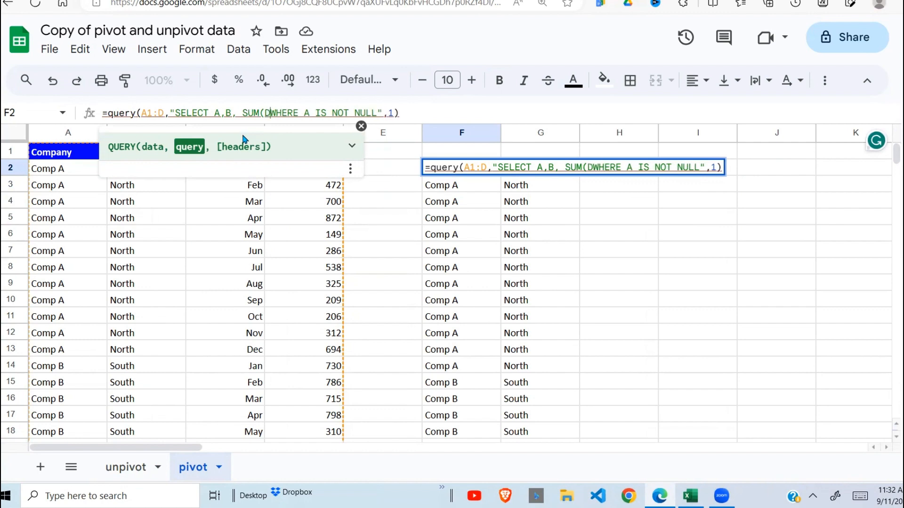
type(")")
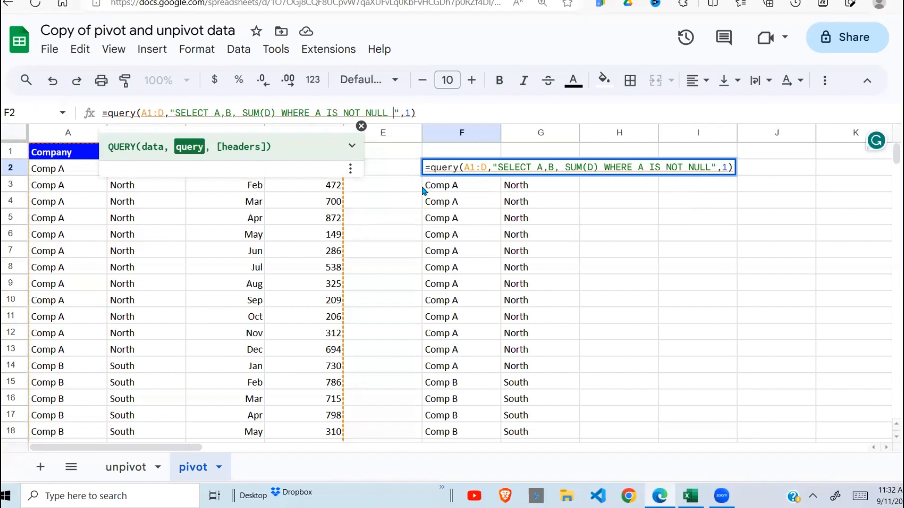
type("GROUP BY")
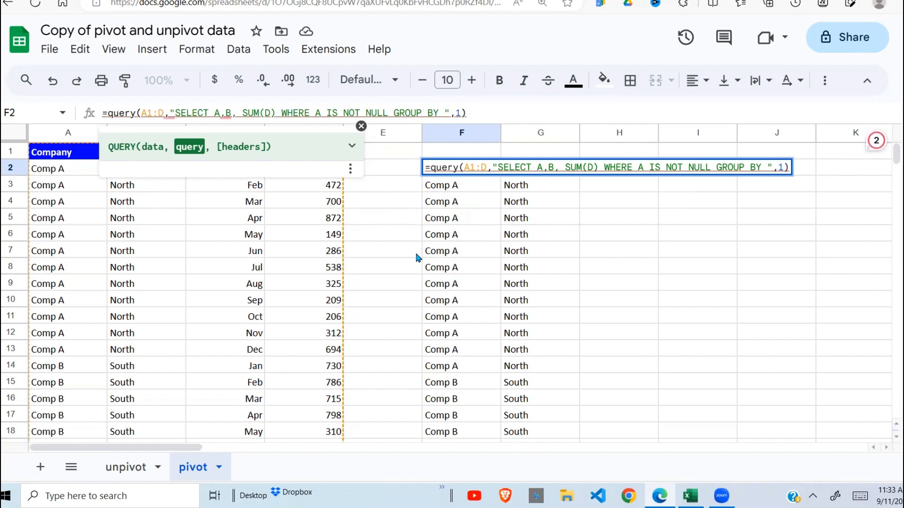
type("A,")
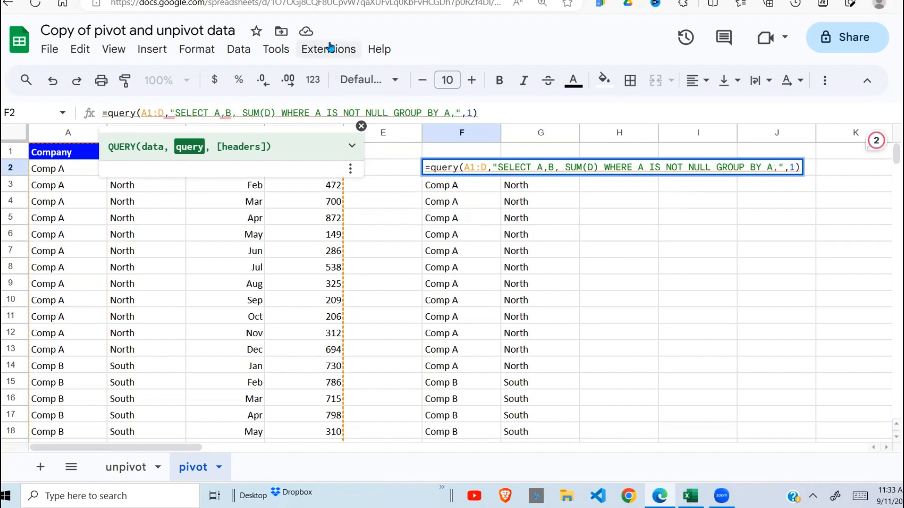
key("enter")
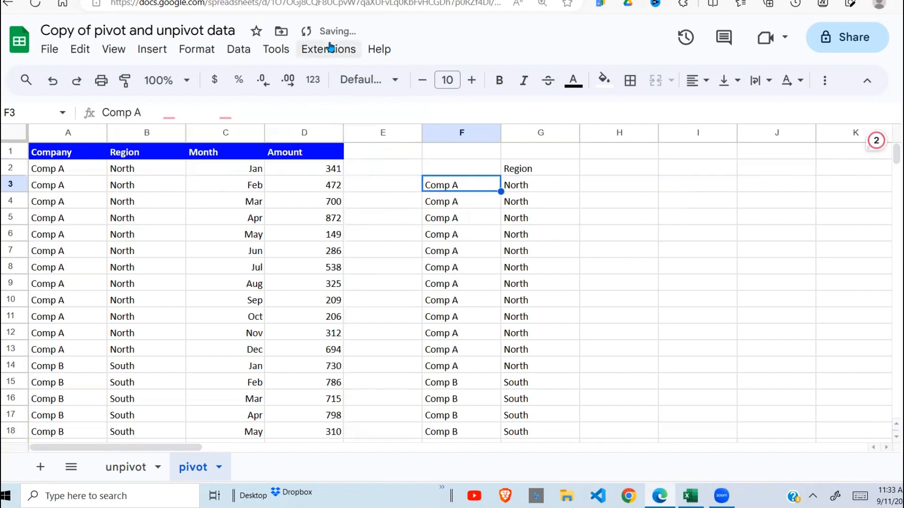
left_click(460, 168)
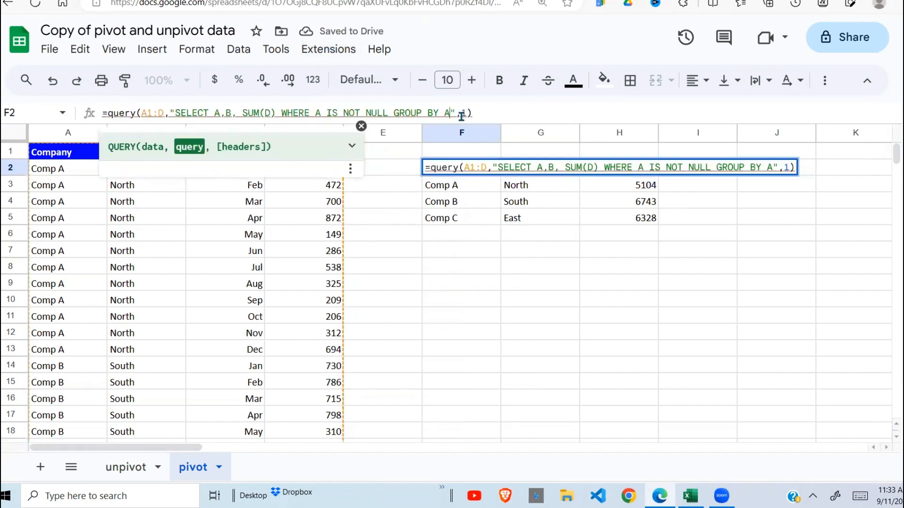
type(",B")
key("Enter")
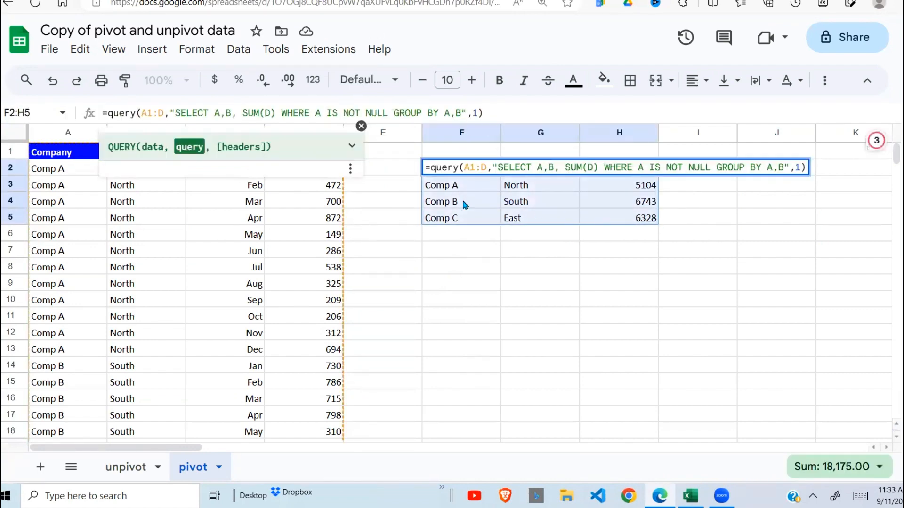
Step: Add PIVOT C to the F2 query for monthly amount columns, and inspect a month header
type("PIVOTY")
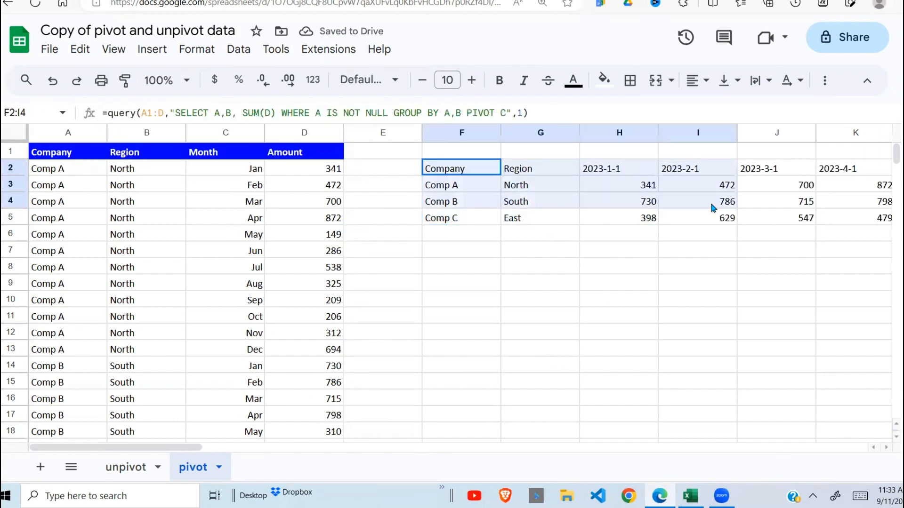
left_click(776, 169)
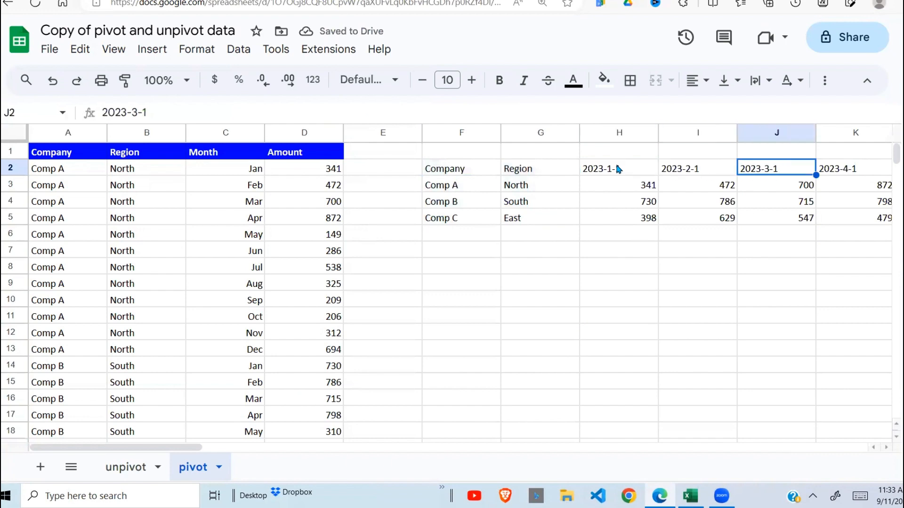